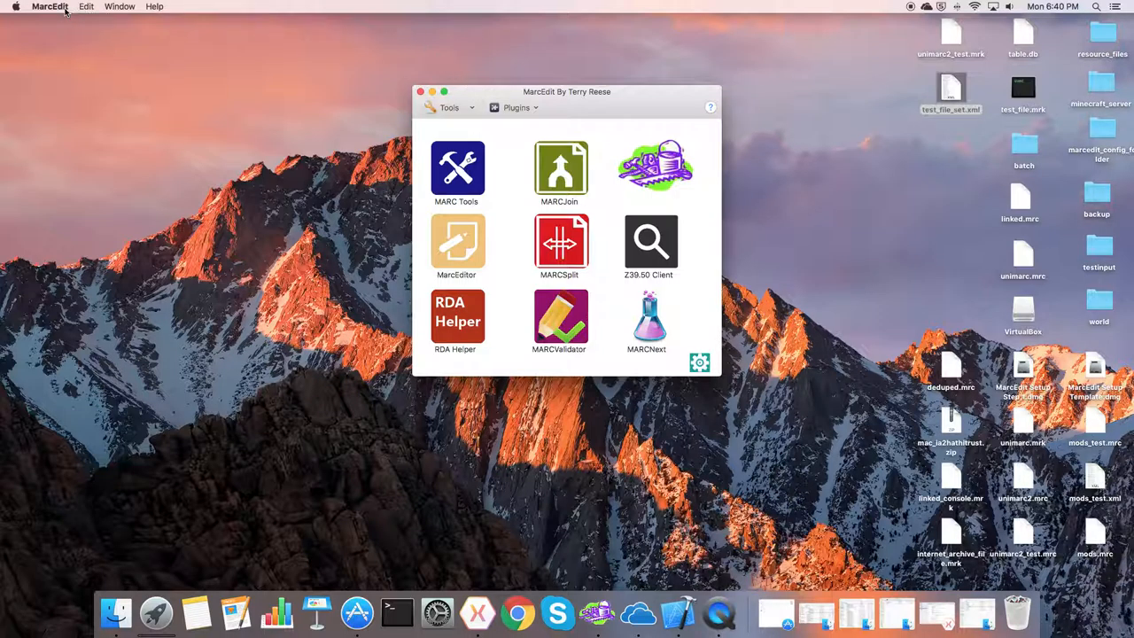
pyautogui.moveTo(423, 168)
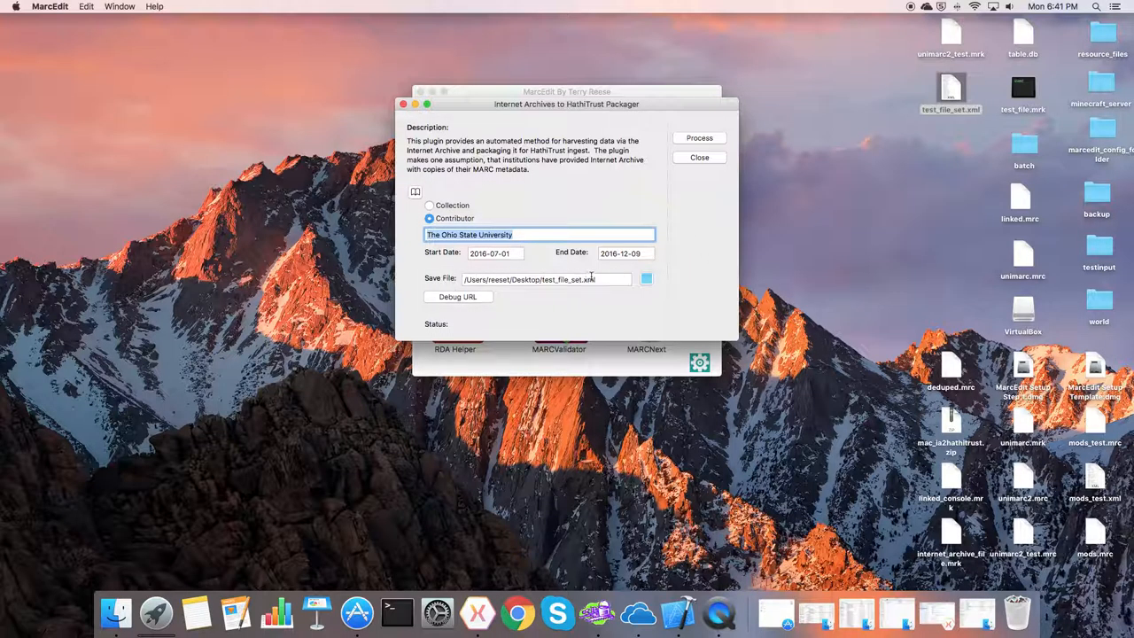
# - Show the harvest query URL via Debug URL and dismiss the message
pyautogui.click(457, 296)
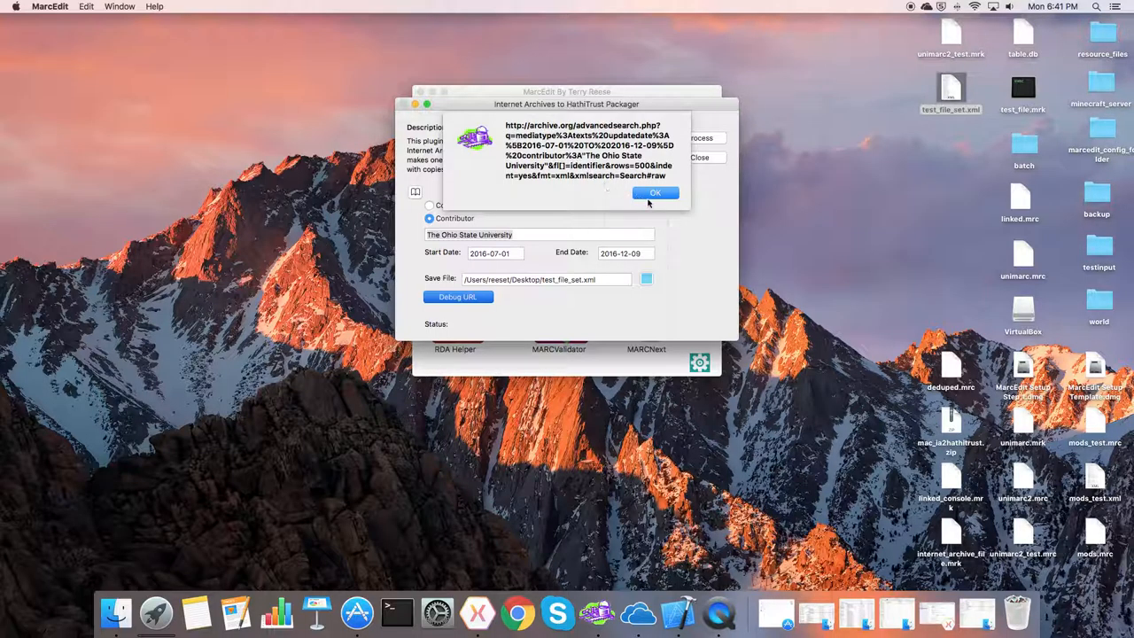
pyautogui.click(656, 193)
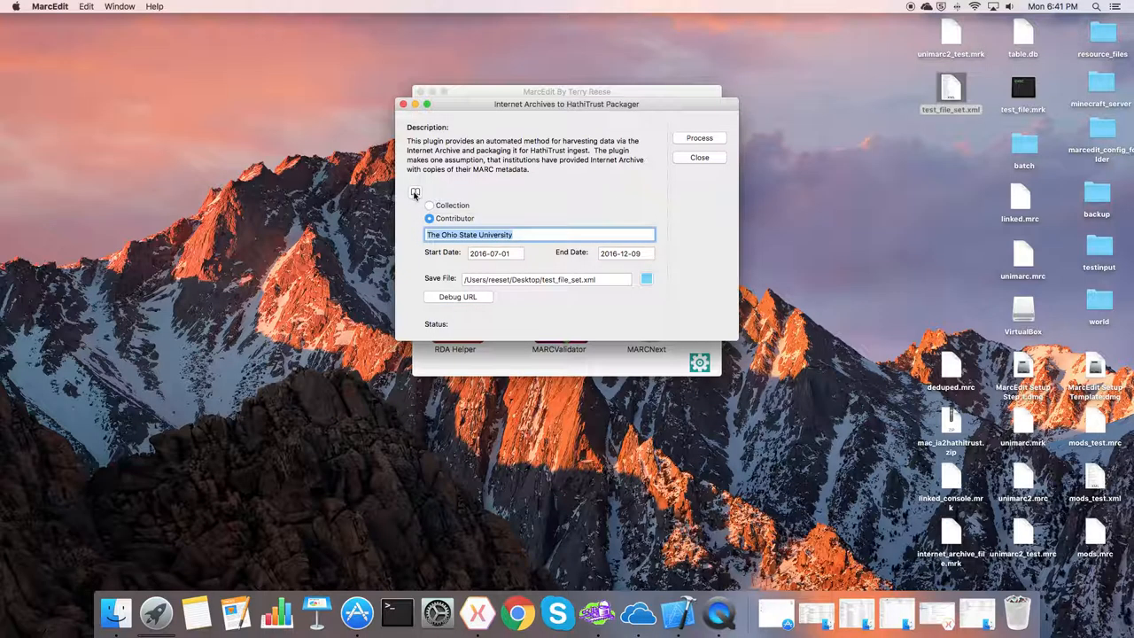
pyautogui.moveTo(553, 181)
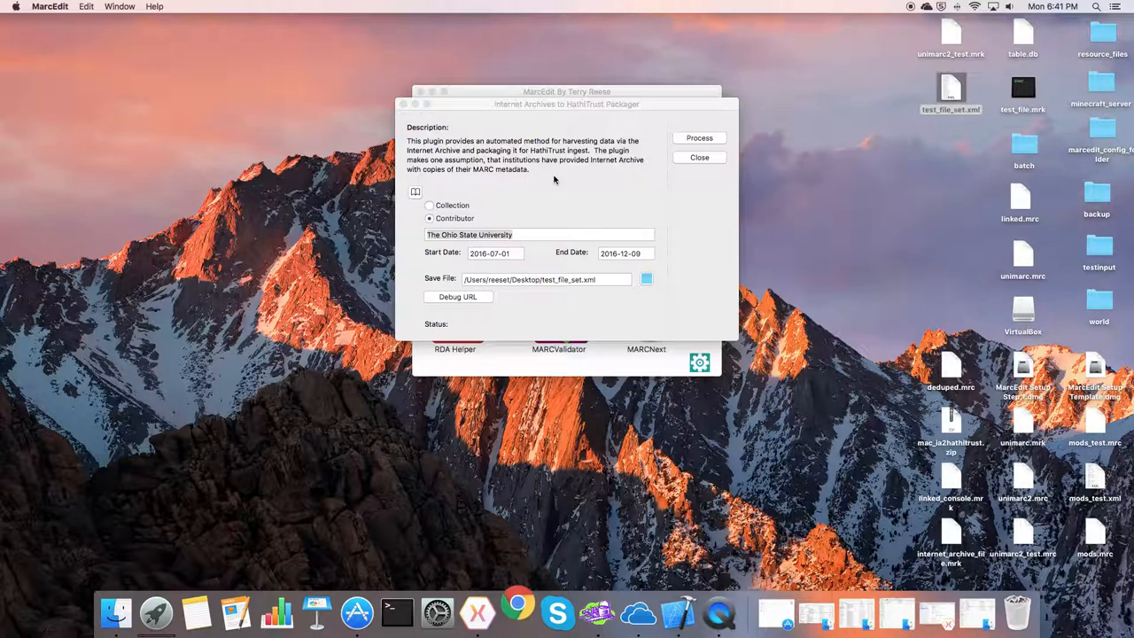
# - Browse the plugin's documentation page in Chrome, then return to the MarcEdit packager
pyautogui.click(457, 297)
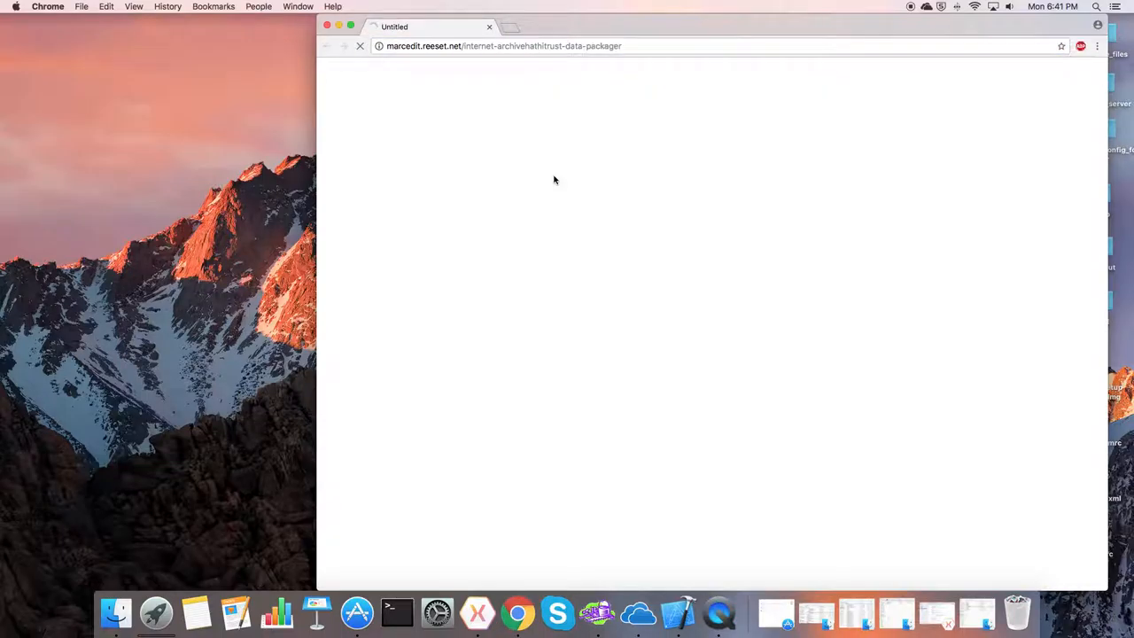
pyautogui.moveTo(610, 248)
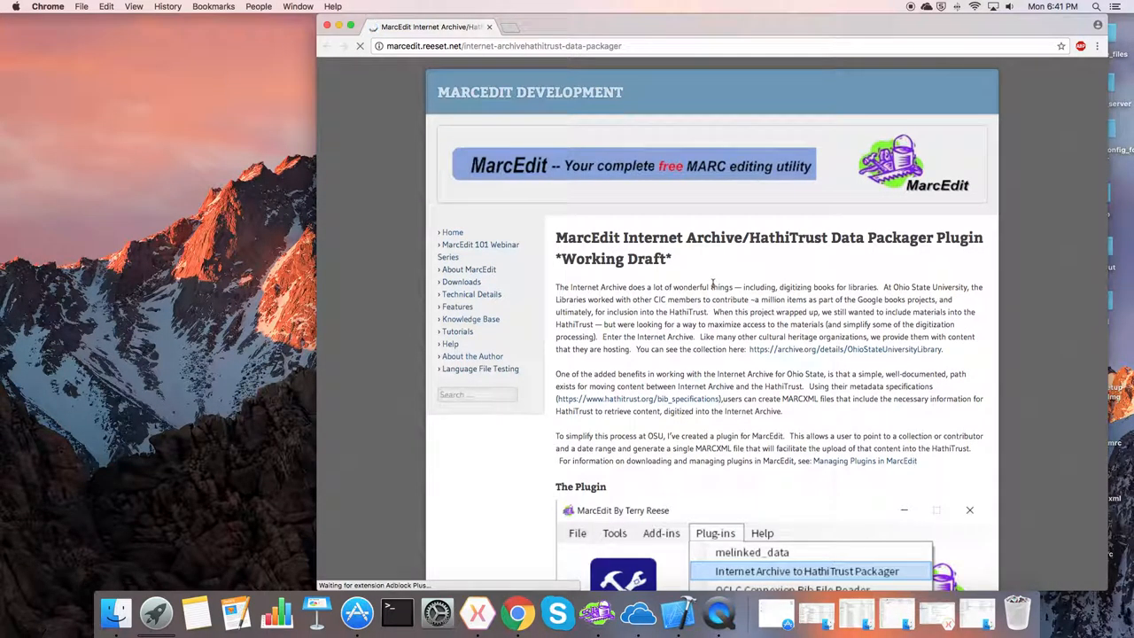
pyautogui.scroll(-3)
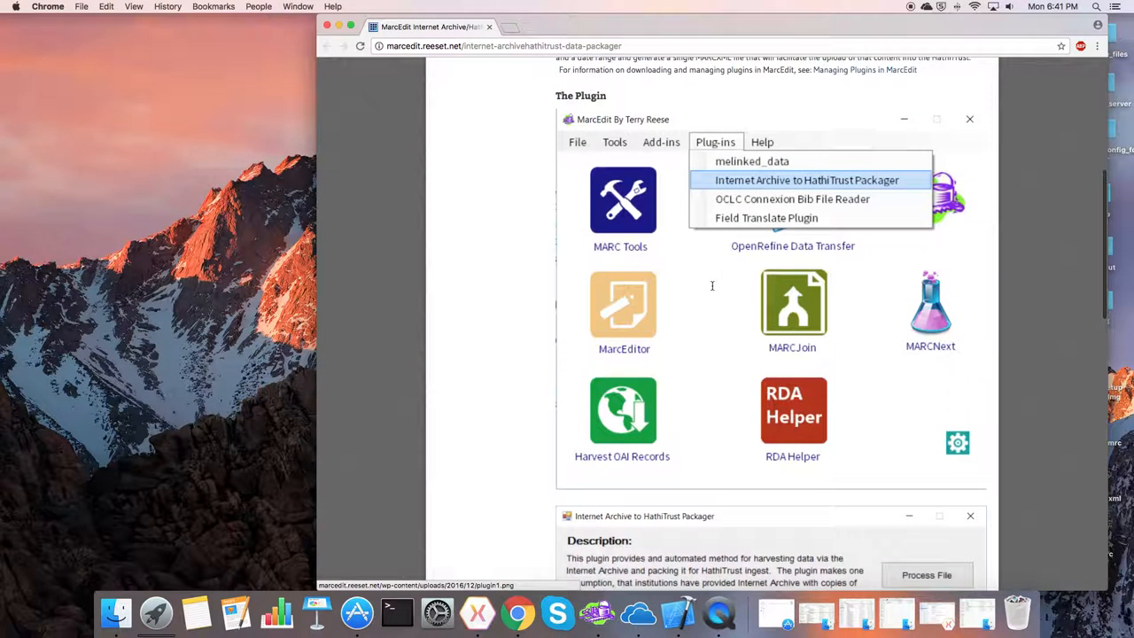
pyautogui.scroll(-3)
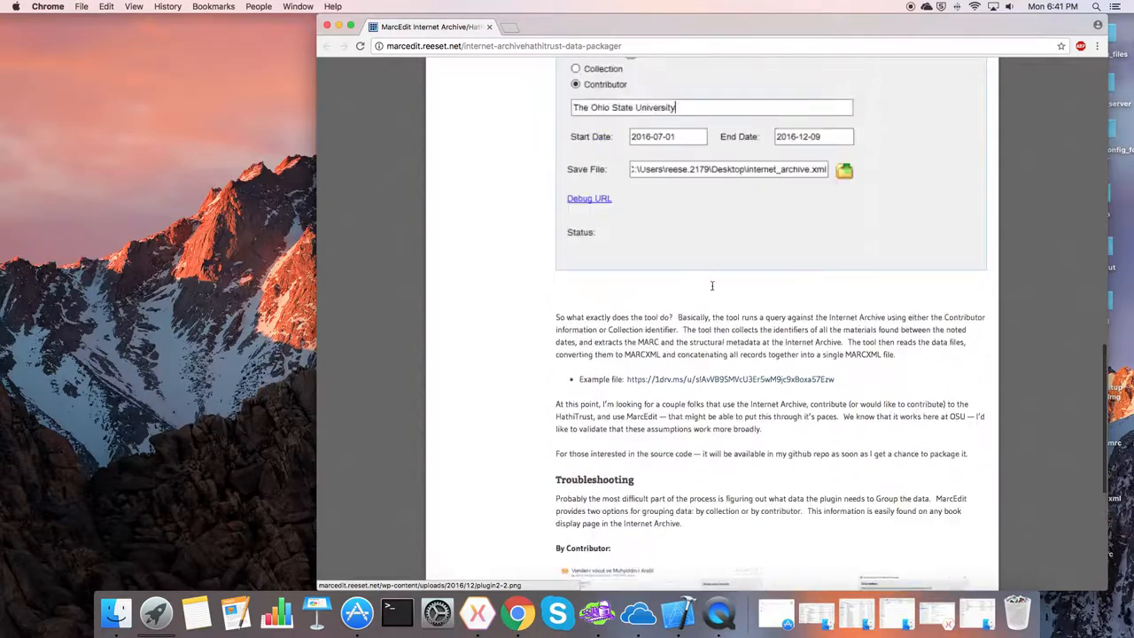
pyautogui.click(716, 122)
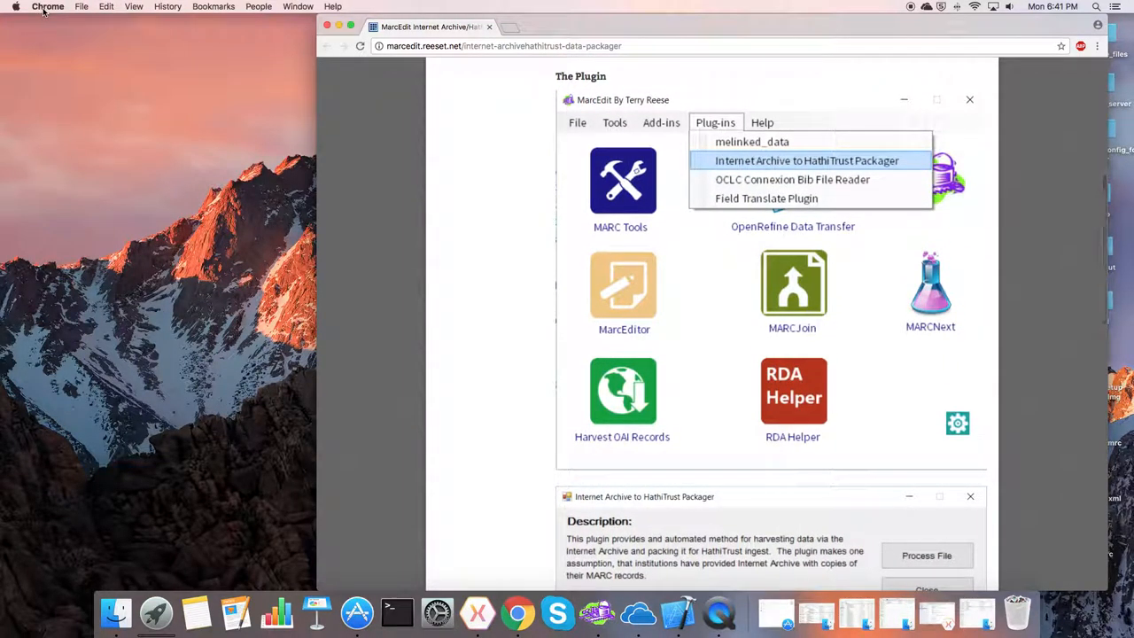
pyautogui.click(807, 159)
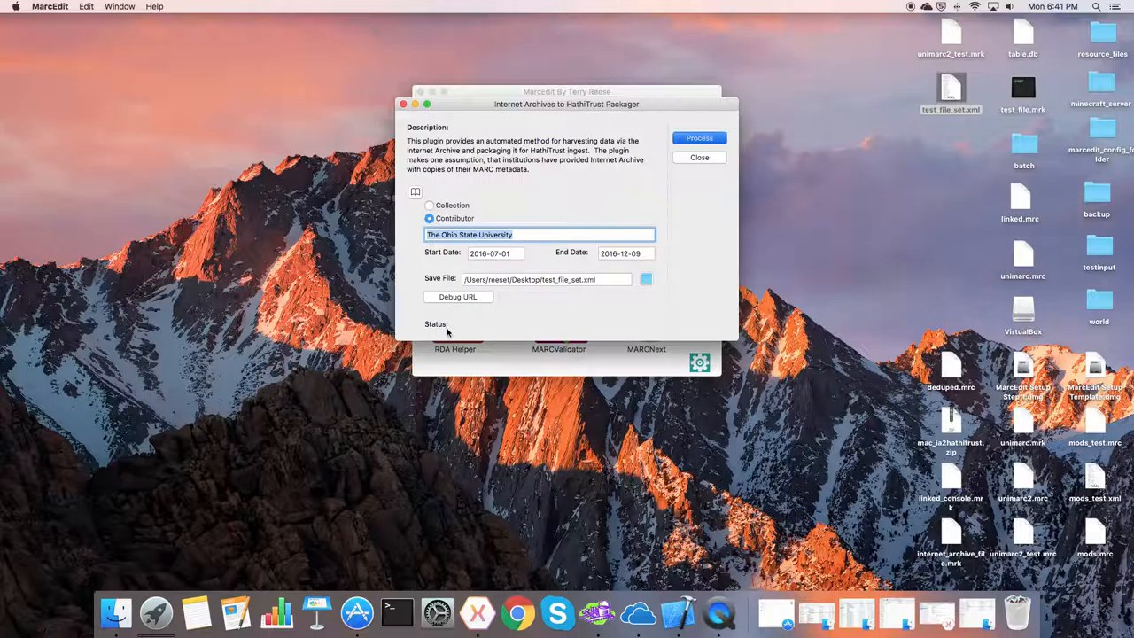
# - Process the harvest until 'Process has completed.', then close the packager window
pyautogui.click(699, 139)
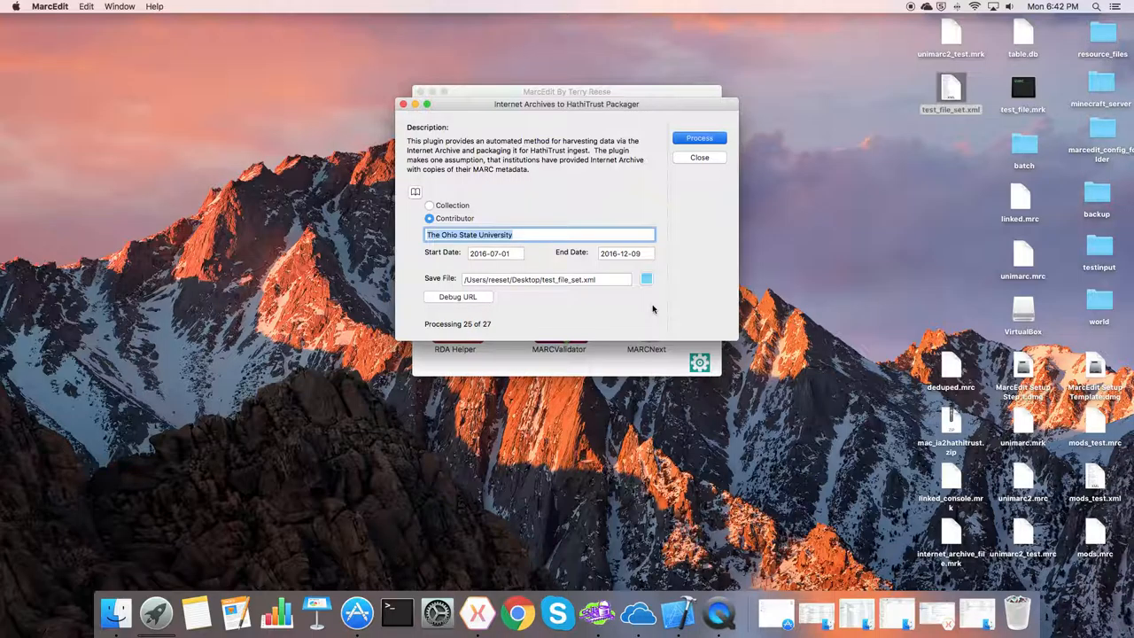
pyautogui.click(698, 138)
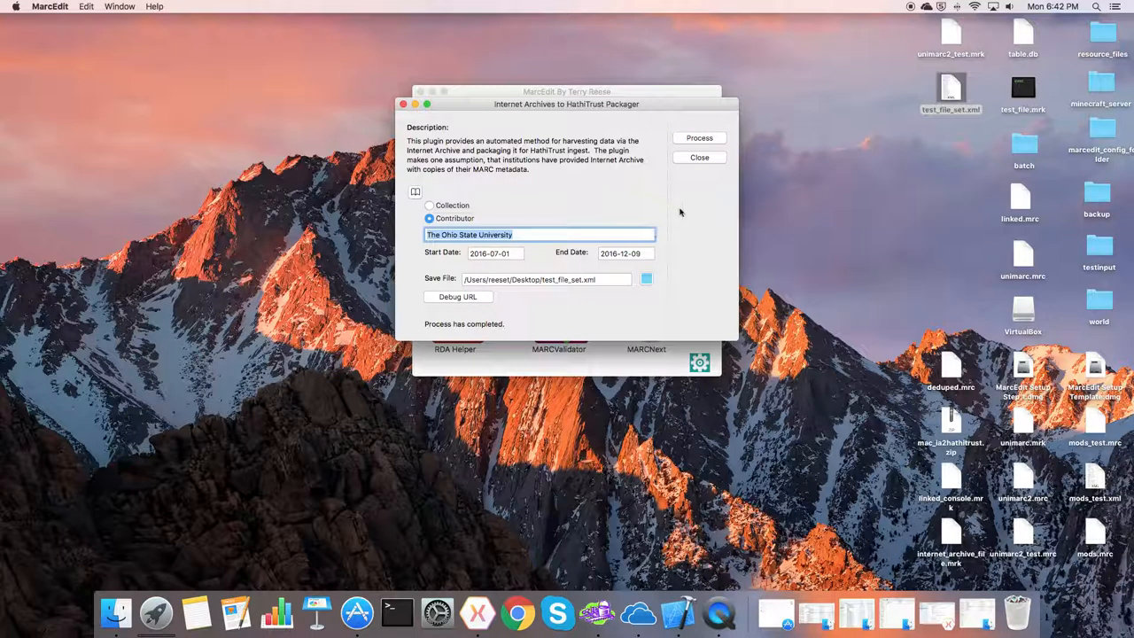
pyautogui.click(699, 156)
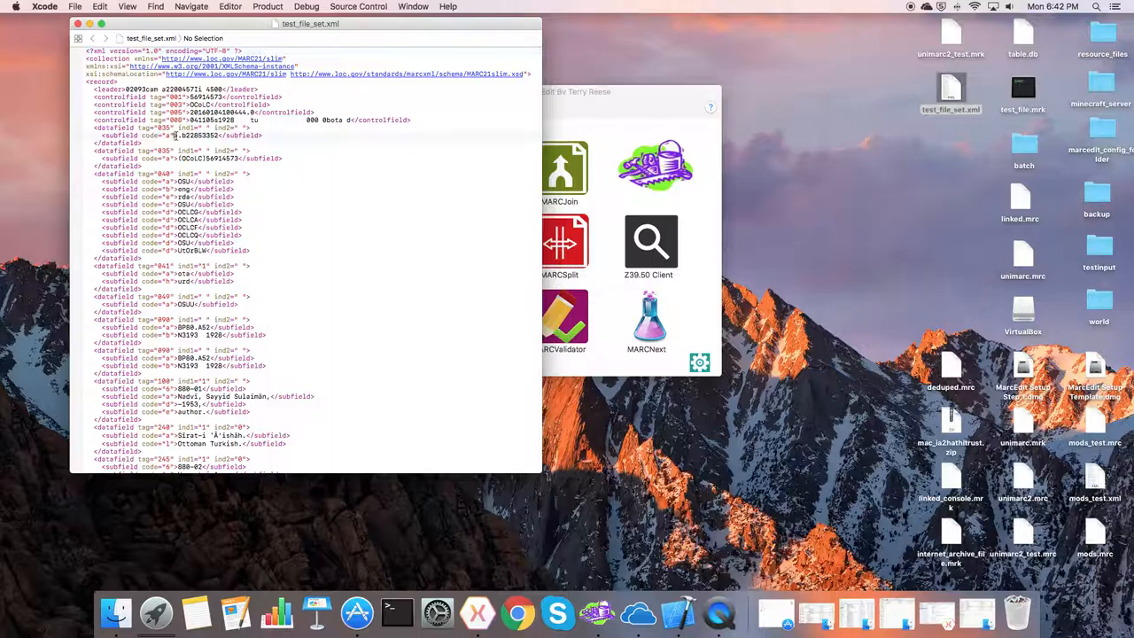
# - Scroll through the MARCXML records in test_file_set.xml and close the file
pyautogui.scroll(-3)
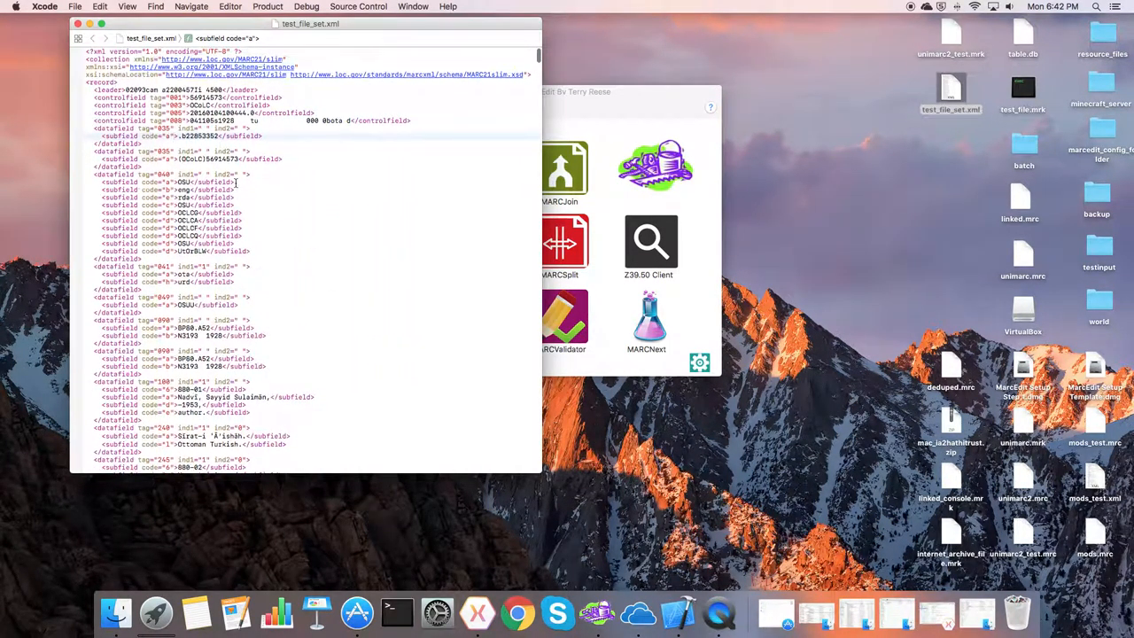
pyautogui.scroll(-3)
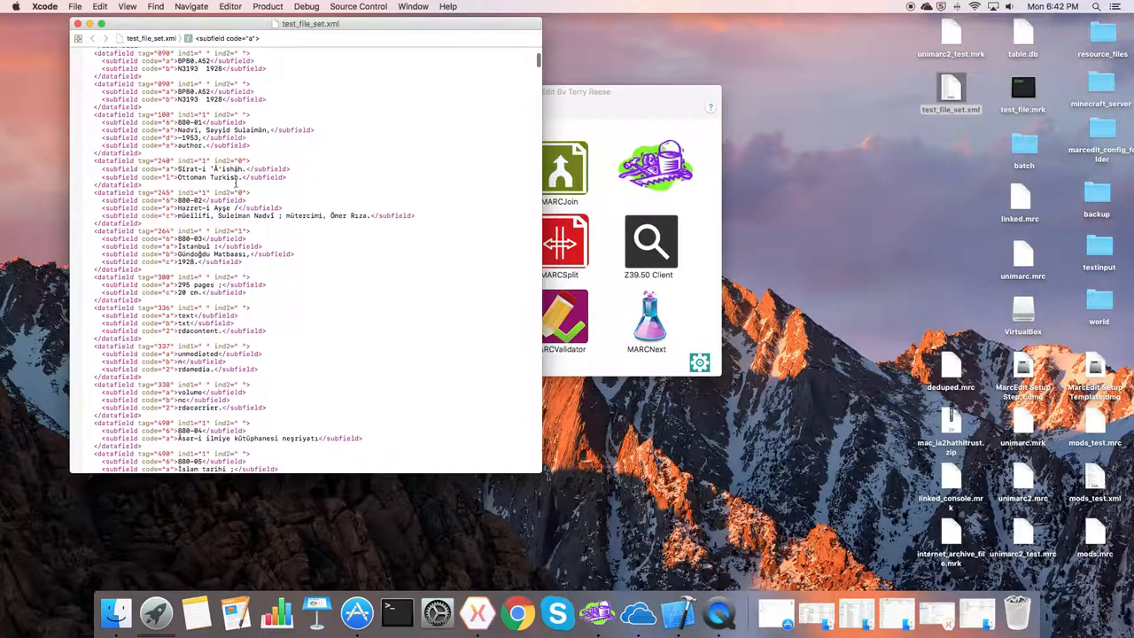
pyautogui.scroll(-3)
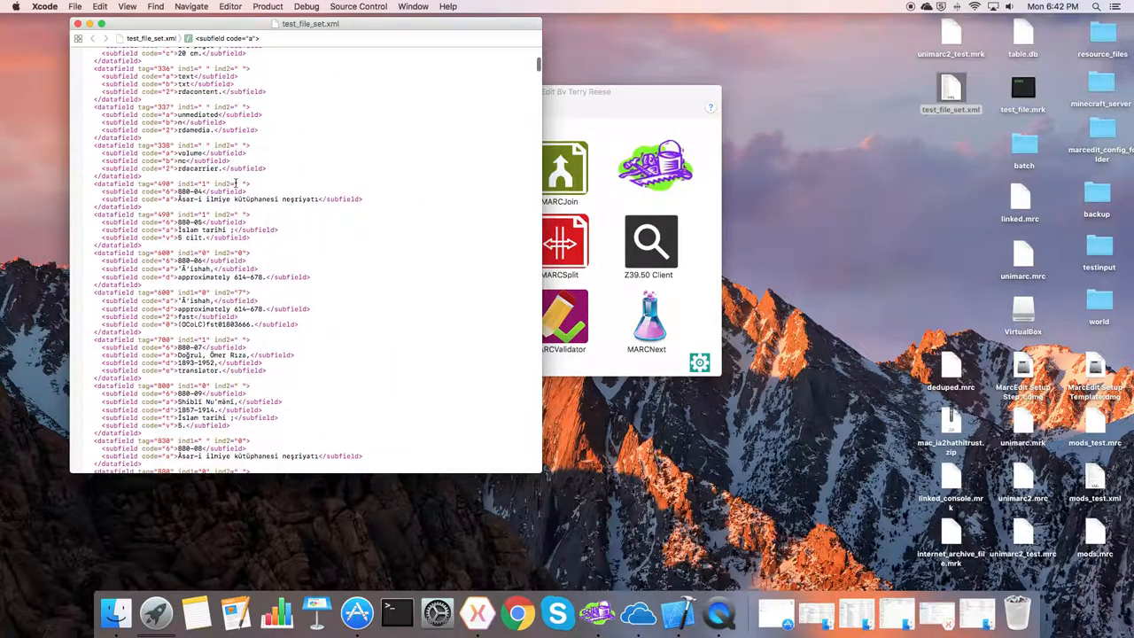
pyautogui.scroll(-3)
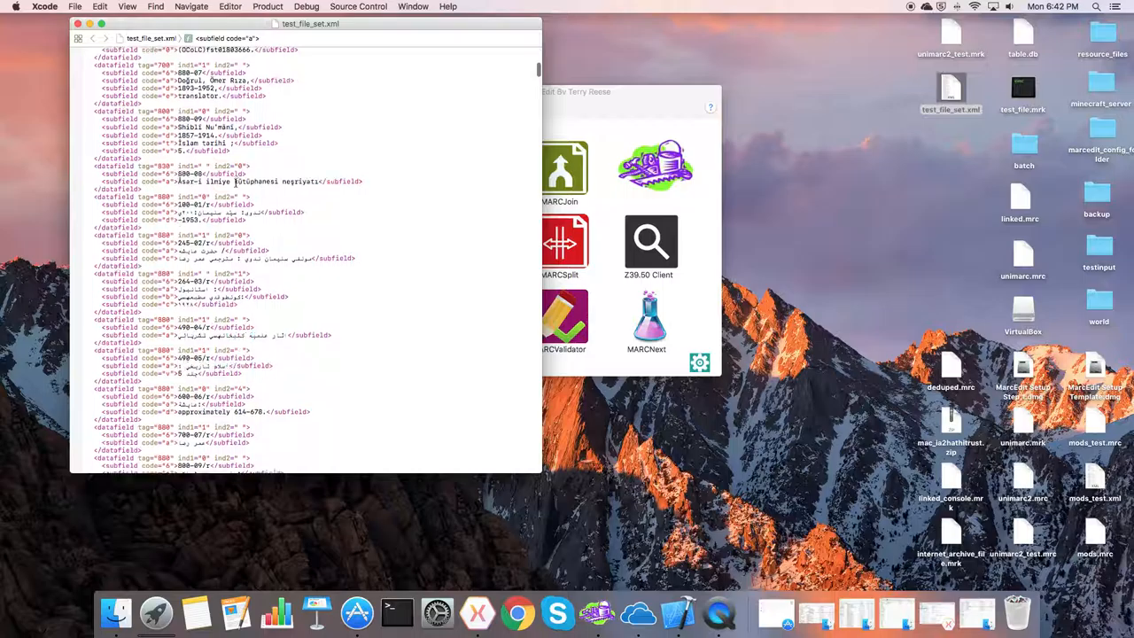
pyautogui.scroll(-3)
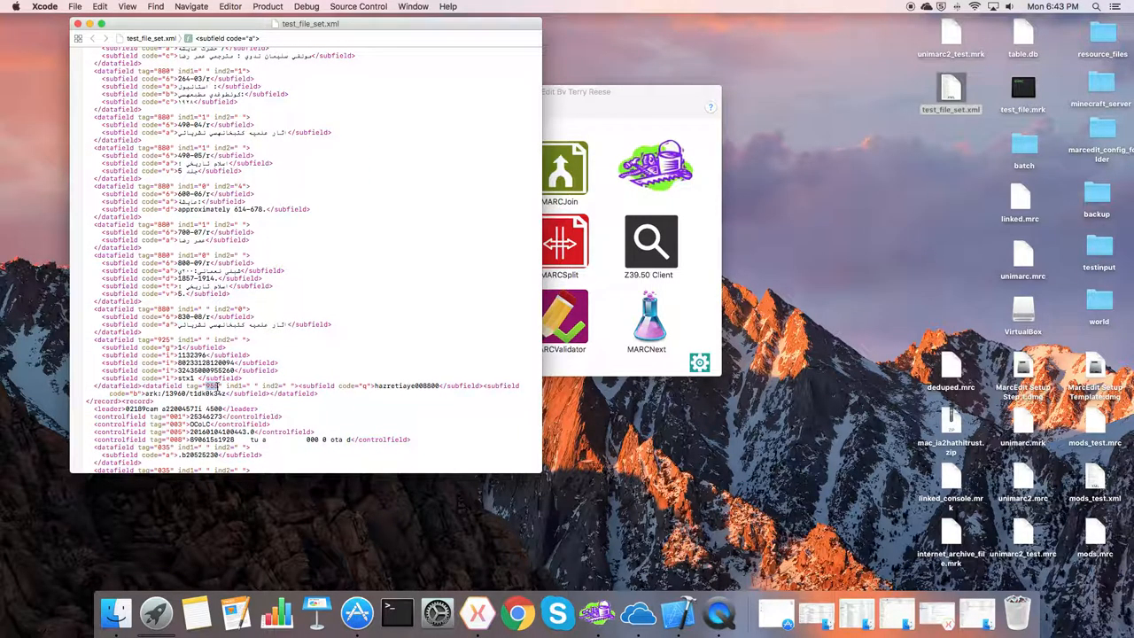
pyautogui.doubleClick(404, 387)
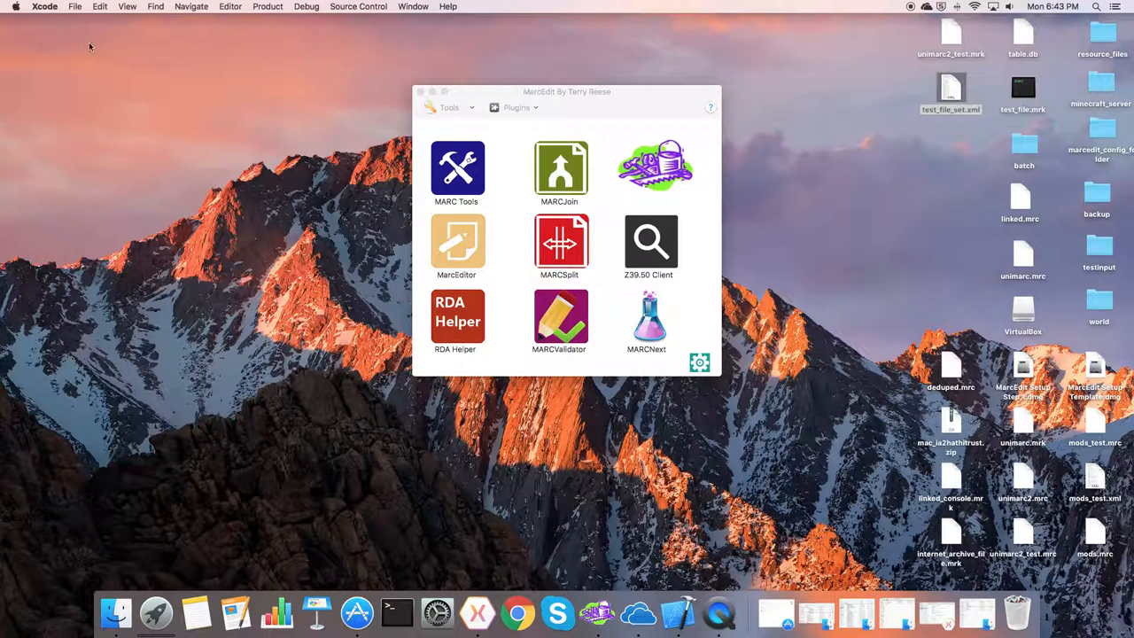
pyautogui.moveTo(552, 110)
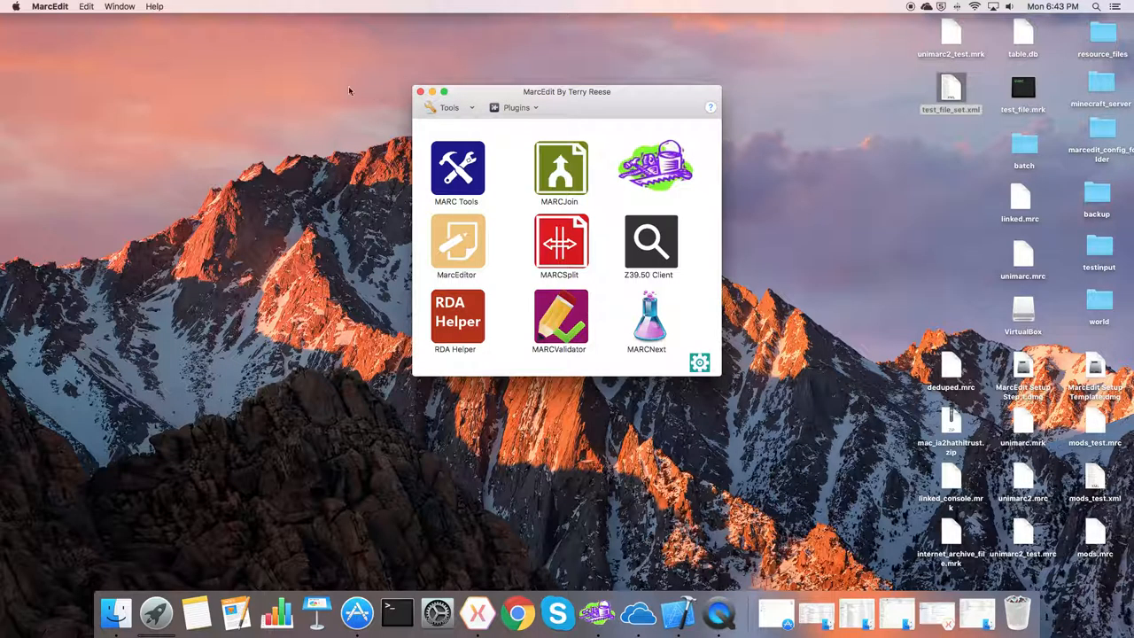
# - Quit MarcEdit from its application menu, leaving the desktop
pyautogui.click(49, 8)
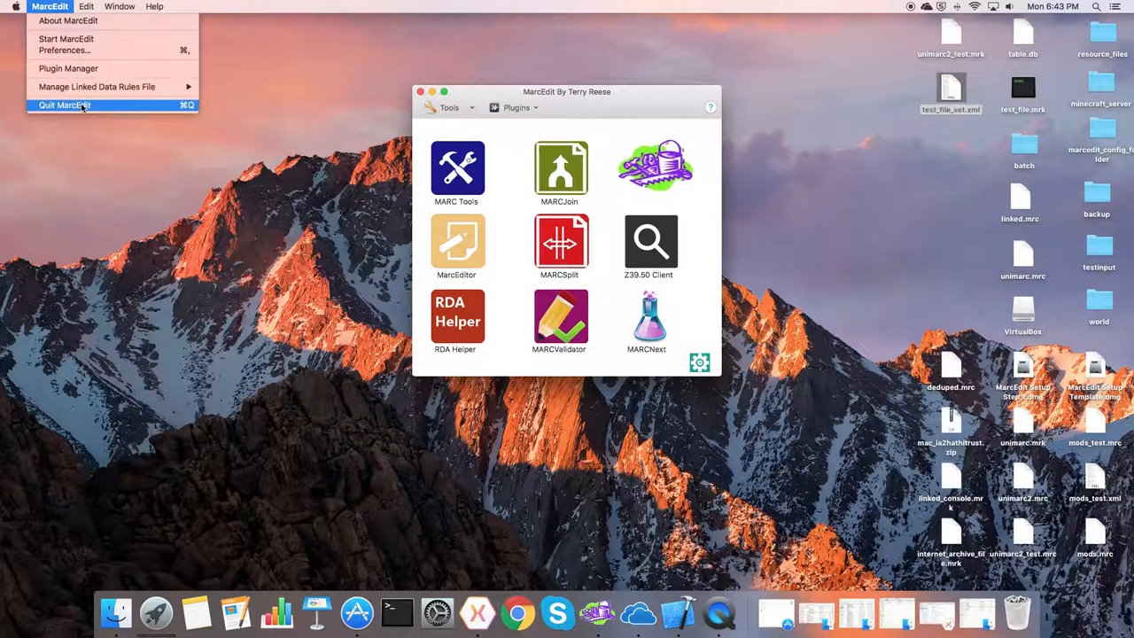
pyautogui.click(64, 104)
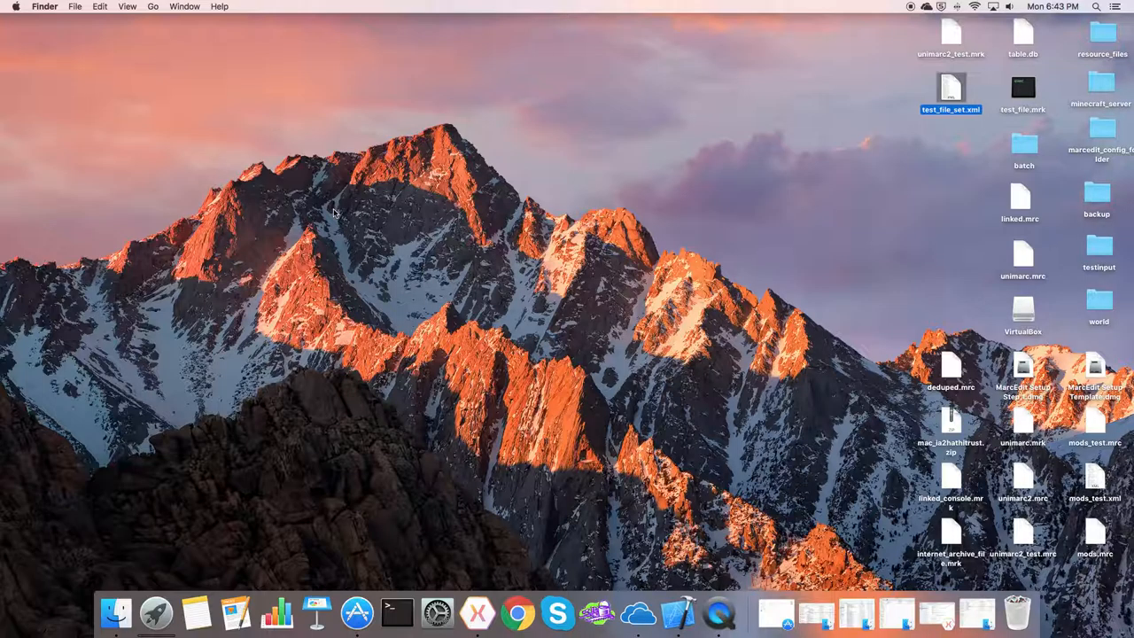
pyautogui.moveTo(497, 547)
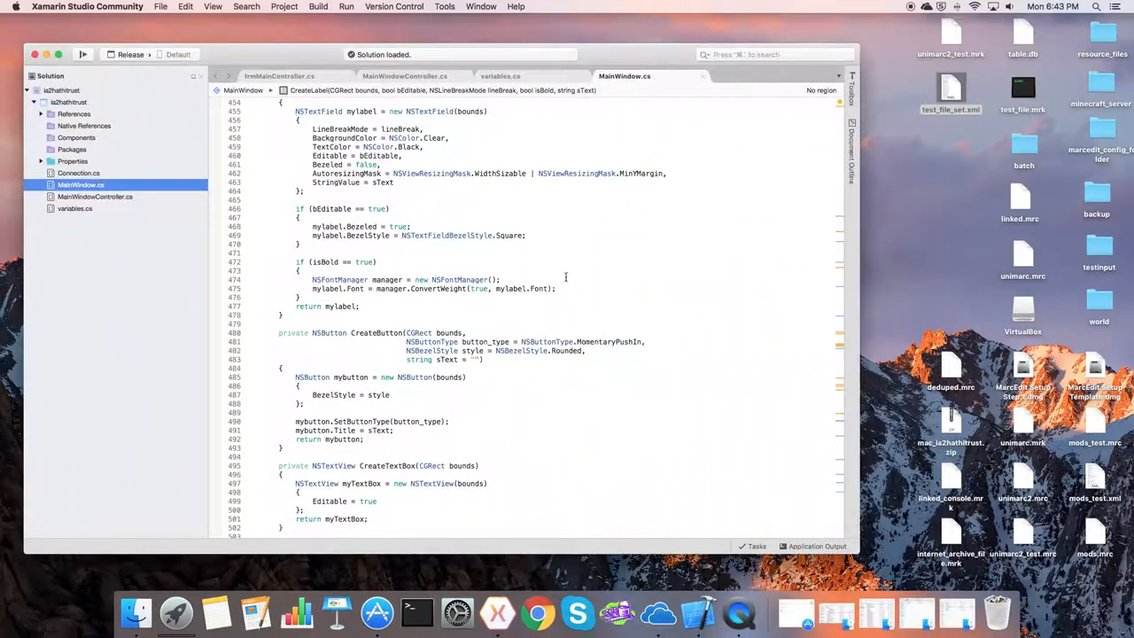
pyautogui.moveTo(570, 260)
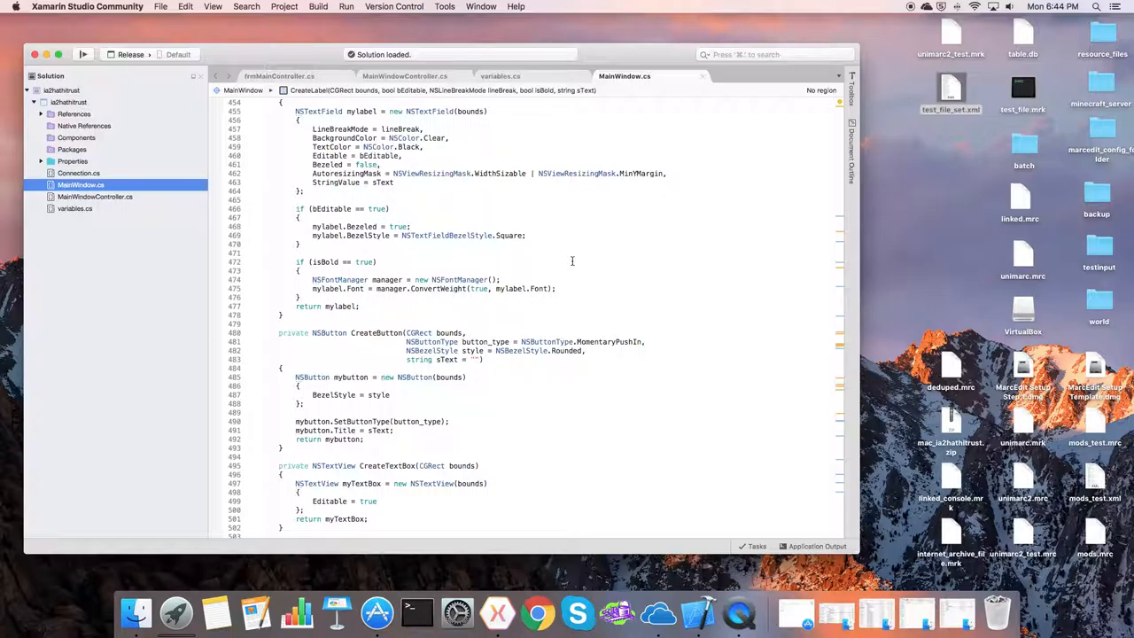
pyautogui.scroll(3)
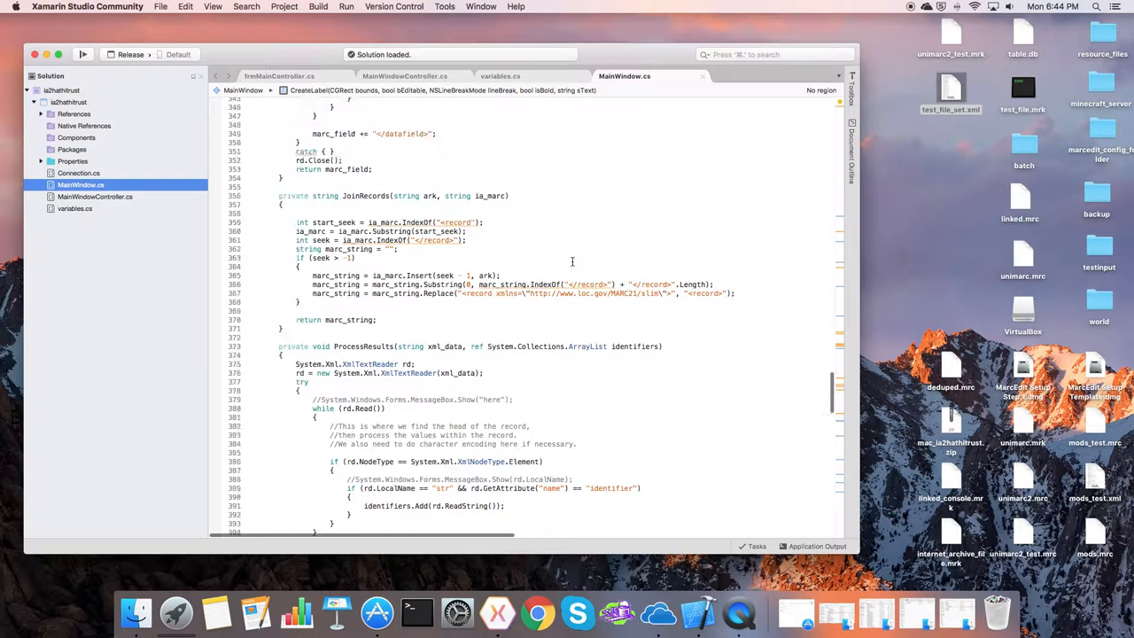
pyautogui.scroll(3)
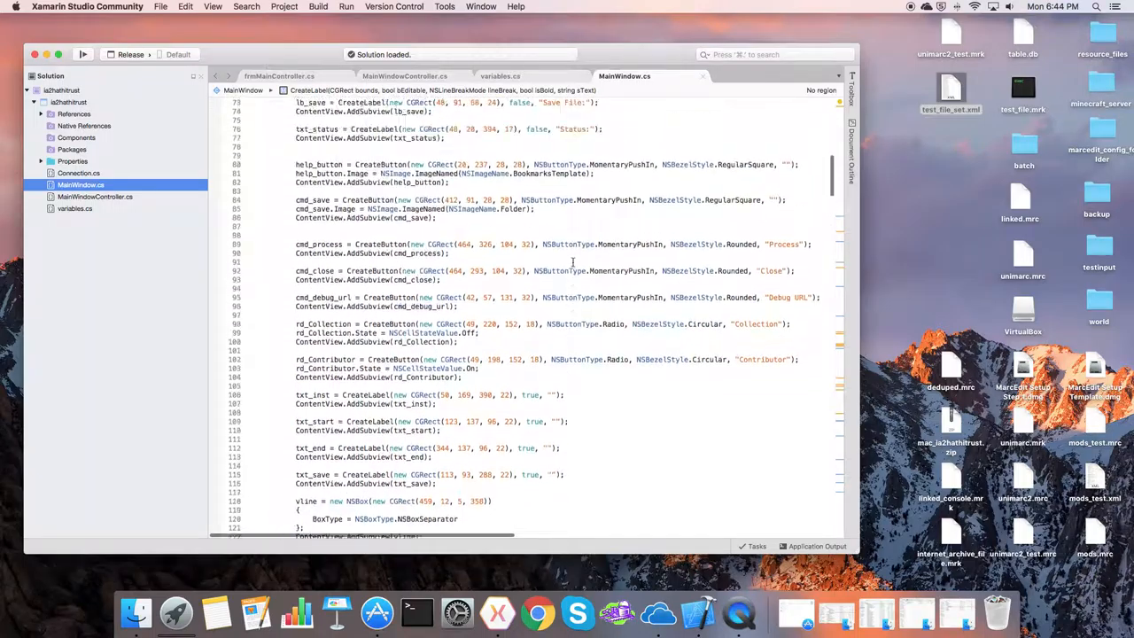
pyautogui.scroll(3)
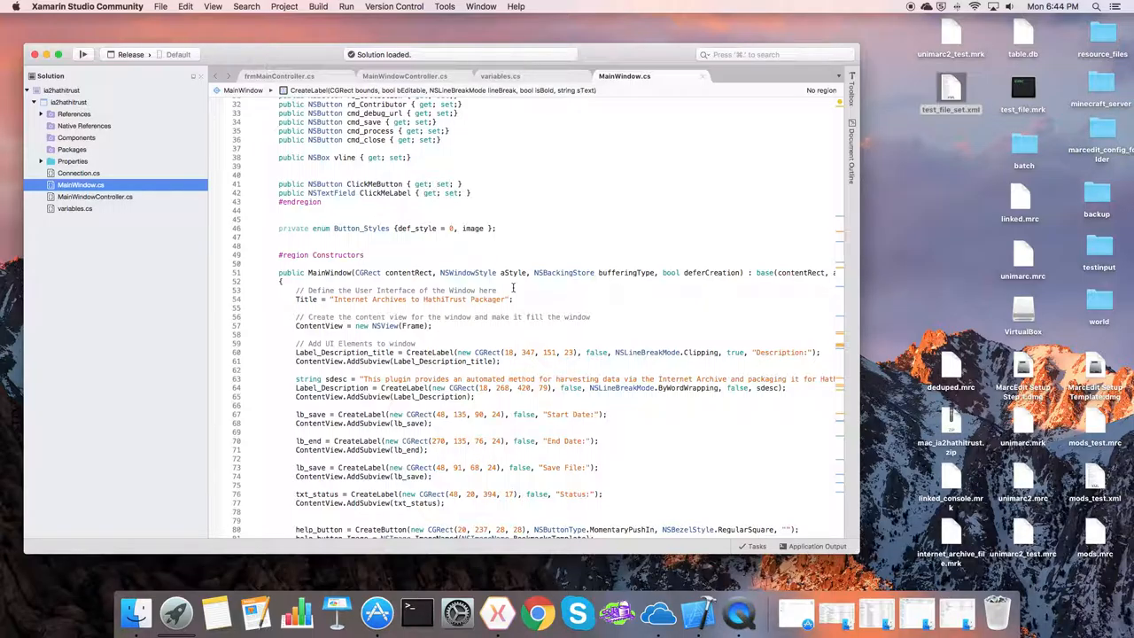
pyautogui.scroll(3)
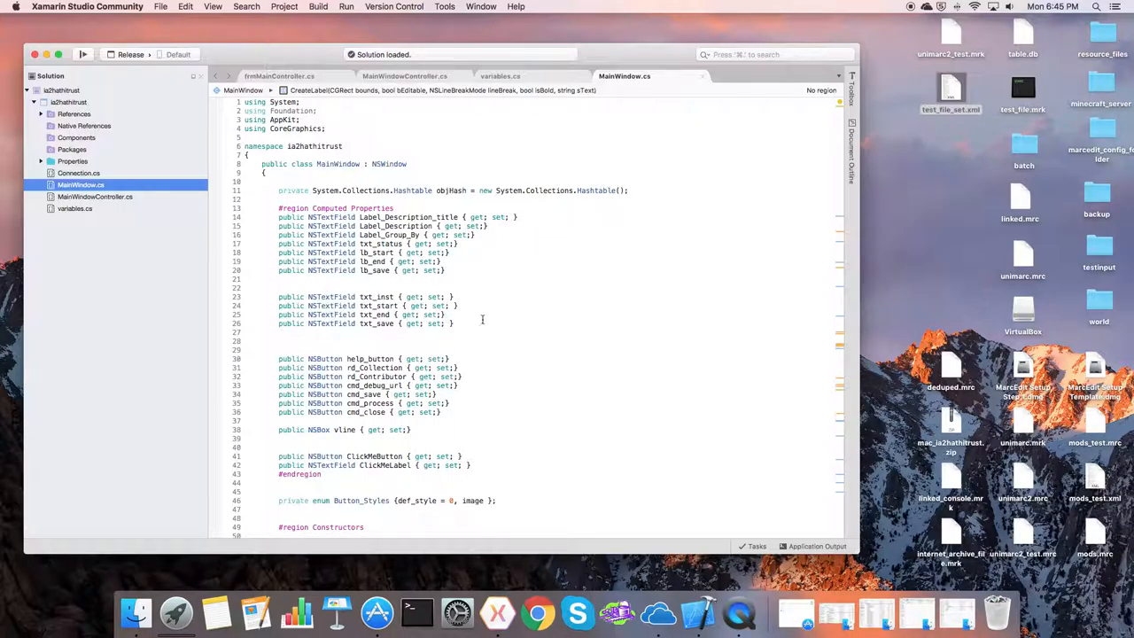
pyautogui.scroll(-3)
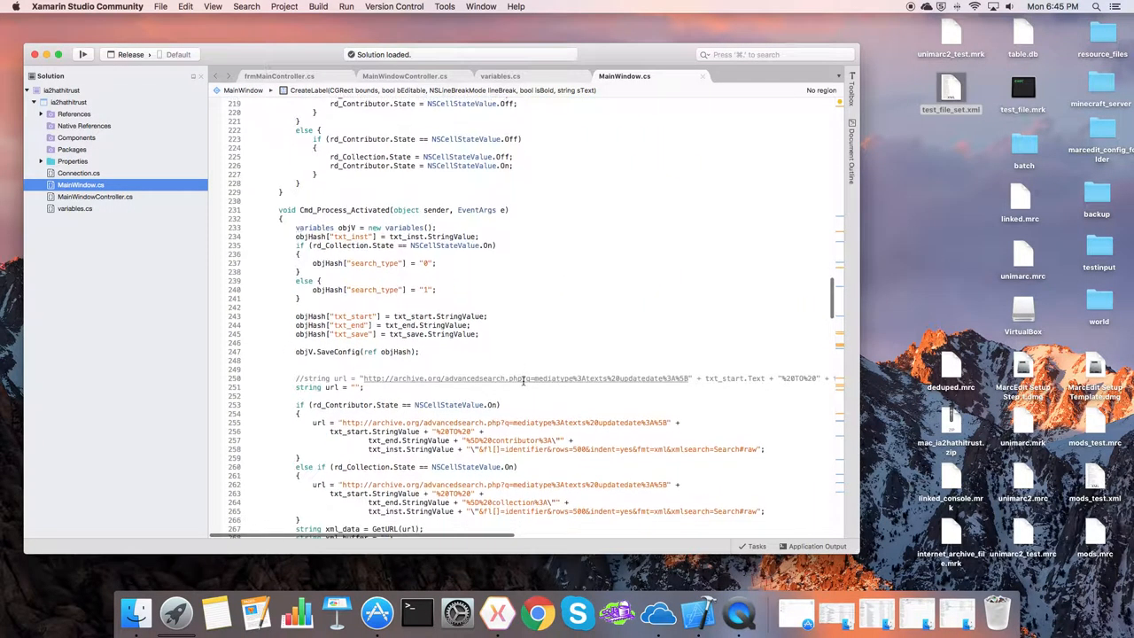
pyautogui.scroll(3)
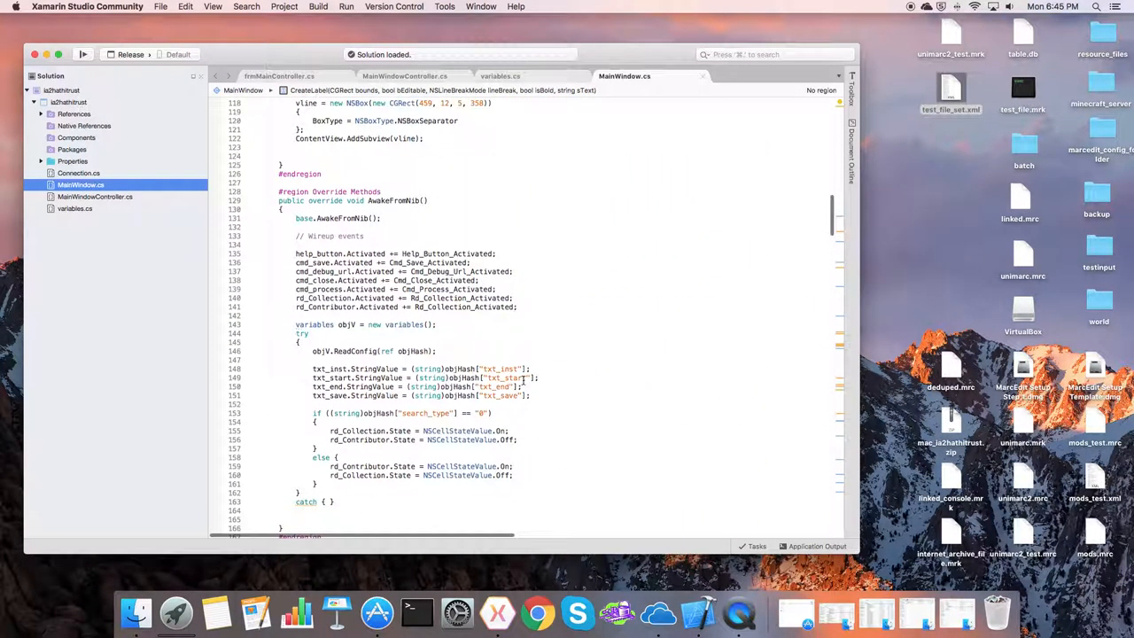
pyautogui.scroll(3)
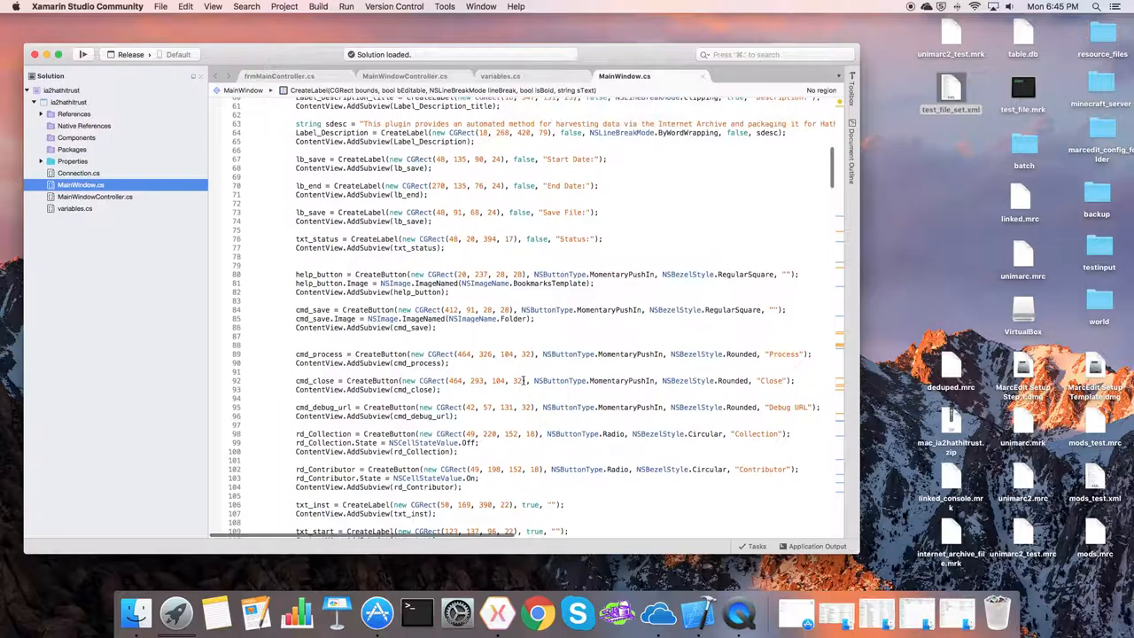
pyautogui.scroll(3)
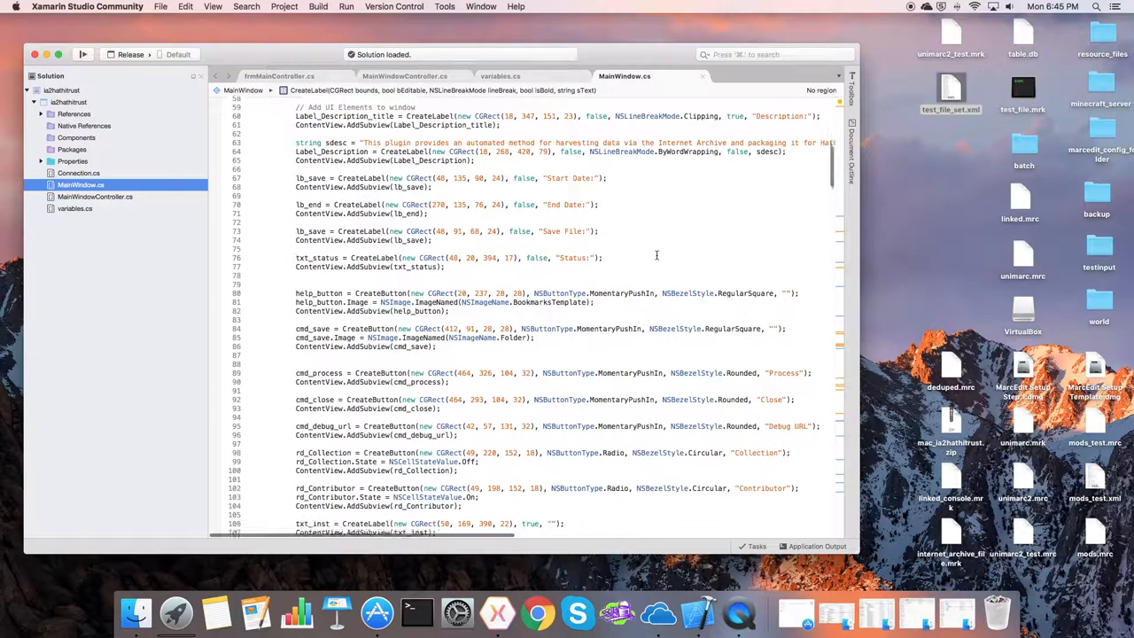
pyautogui.scroll(-3)
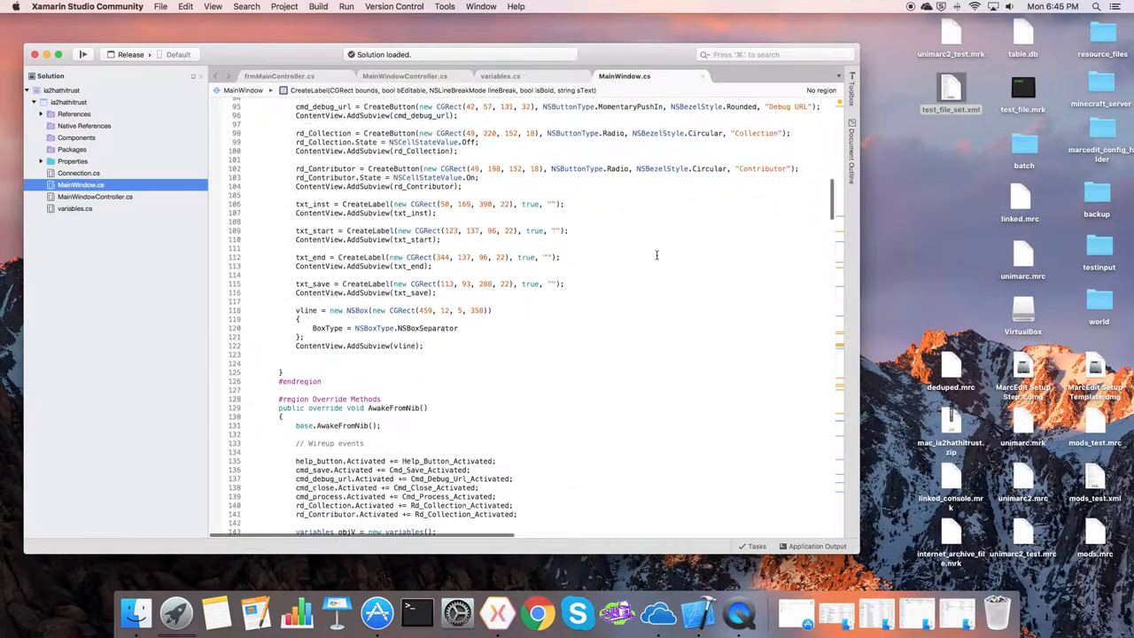
pyautogui.scroll(-3)
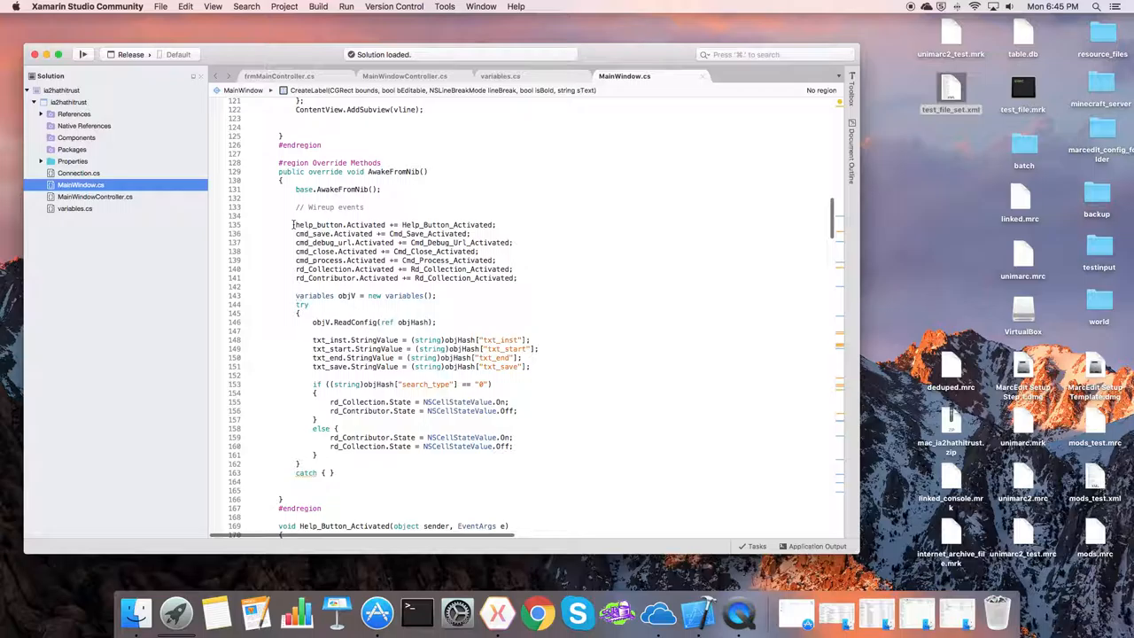
pyautogui.moveTo(296, 223); pyautogui.dragTo(531, 270)
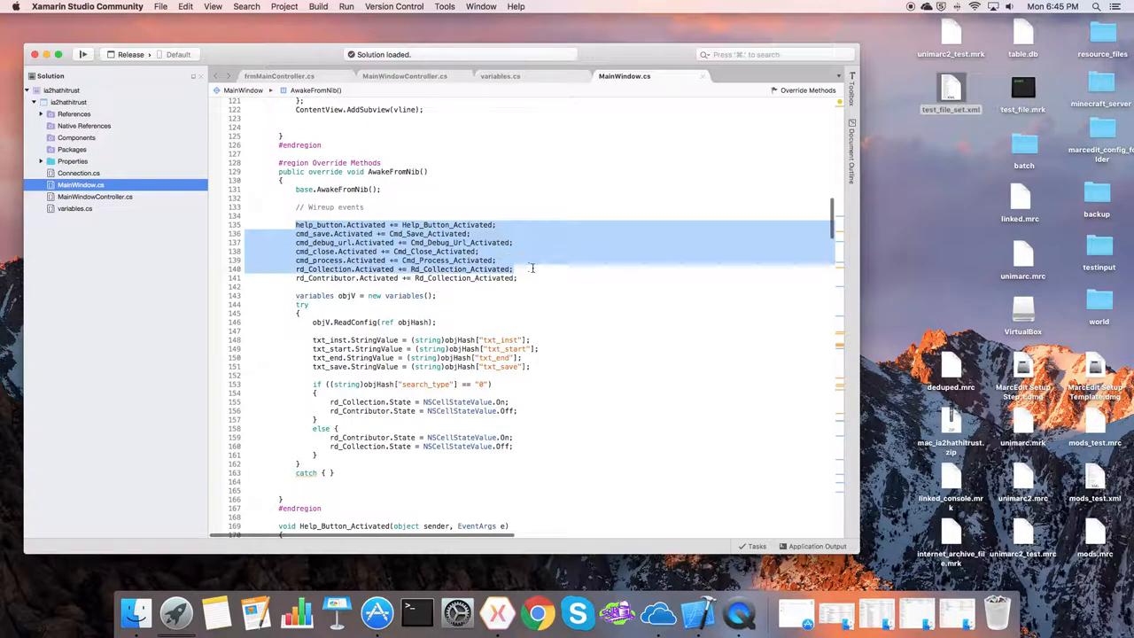
pyautogui.scroll(-3)
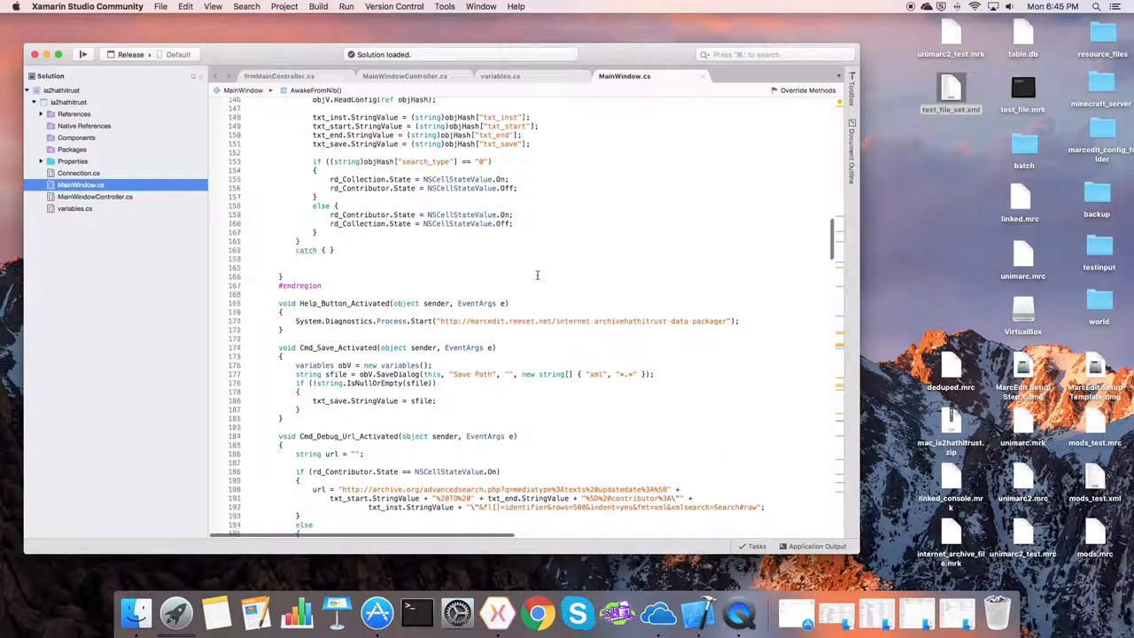
pyautogui.scroll(-3)
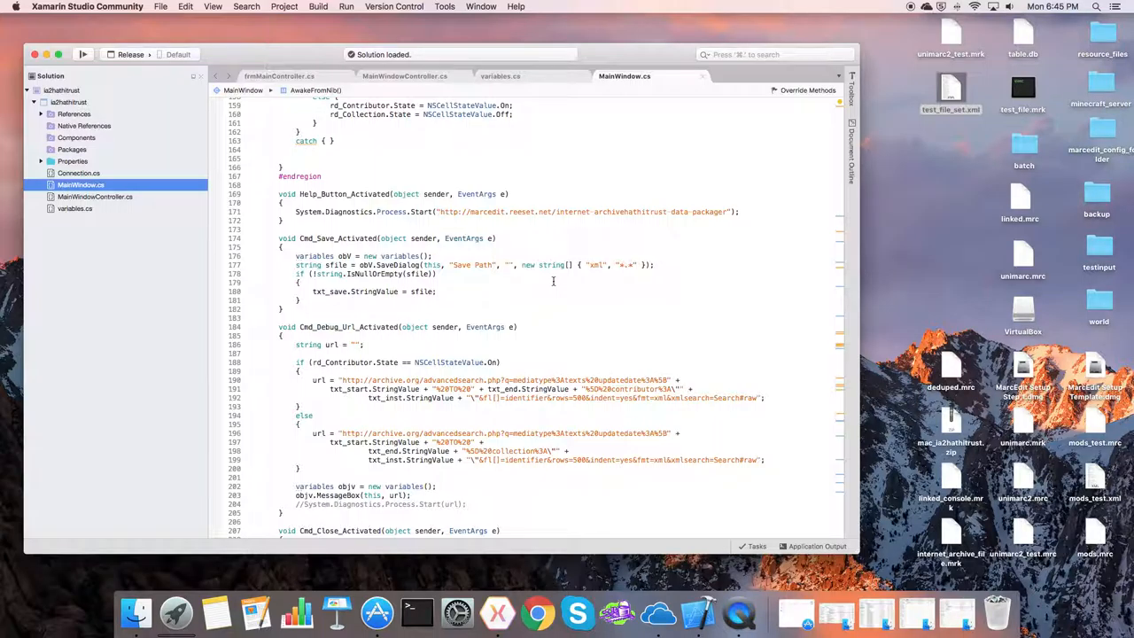
pyautogui.scroll(-3)
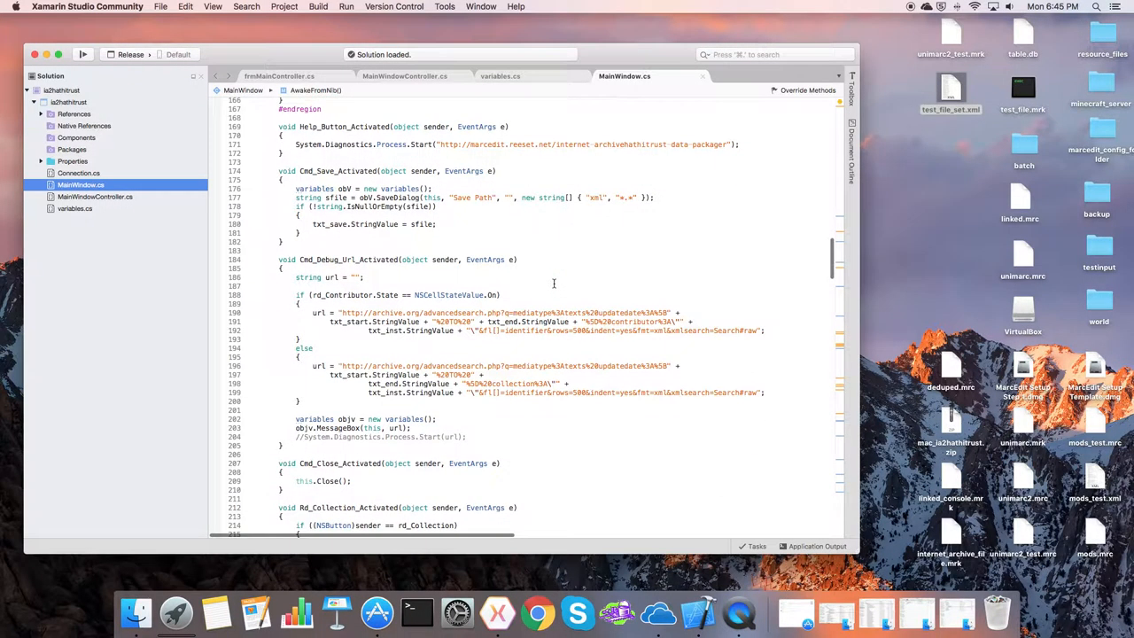
pyautogui.scroll(-3)
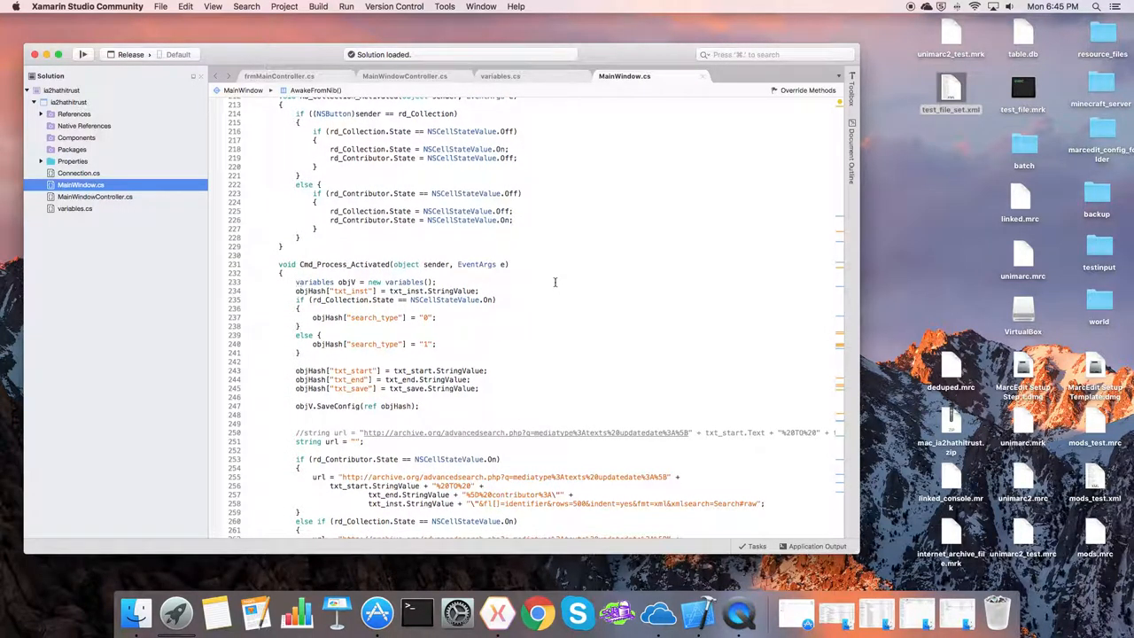
pyautogui.scroll(-3)
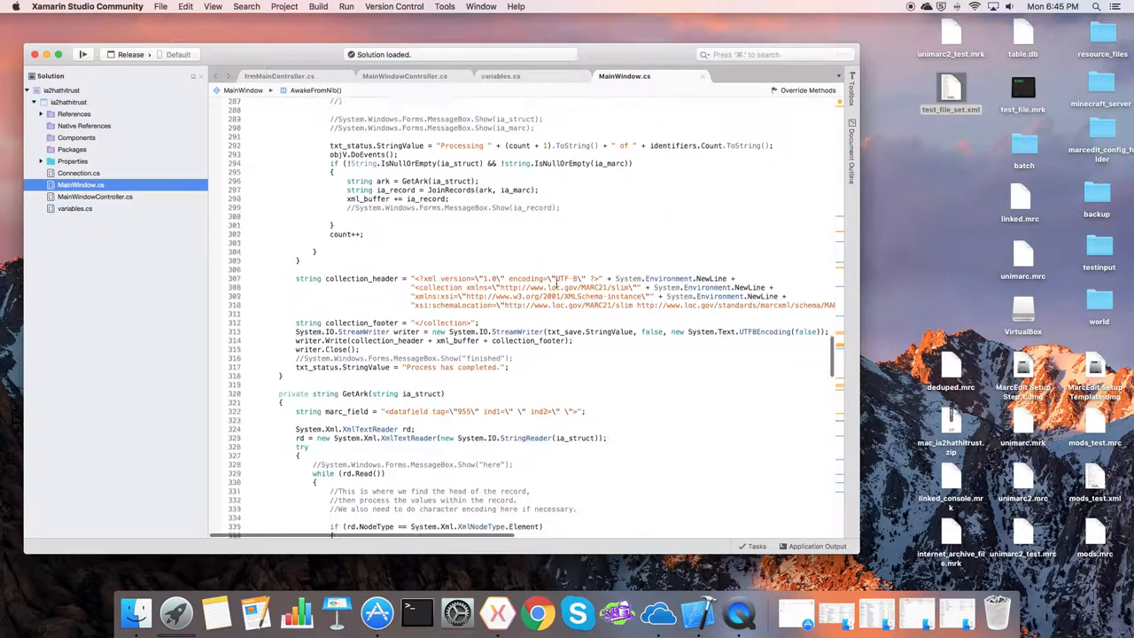
pyautogui.scroll(-3)
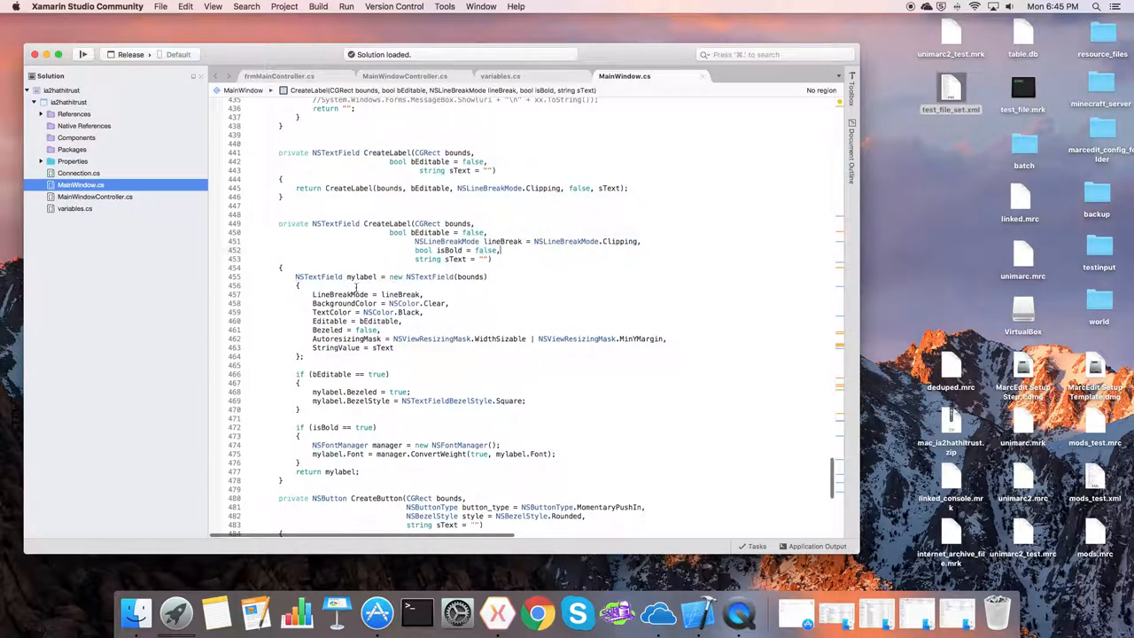
pyautogui.moveTo(296, 276); pyautogui.dragTo(390, 372)
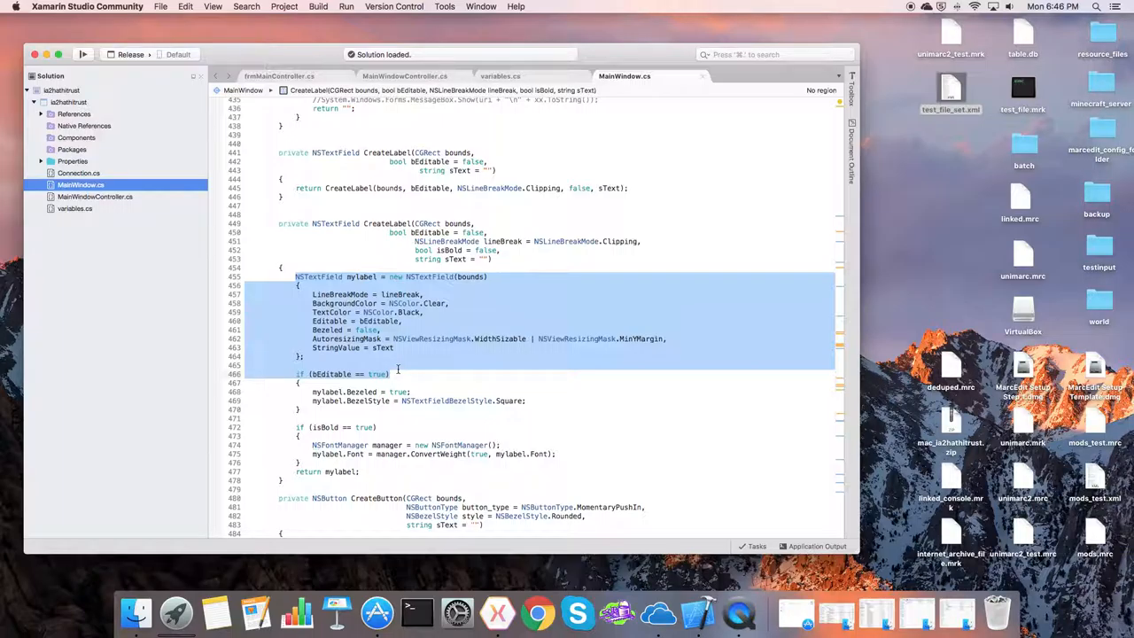
pyautogui.click(399, 365)
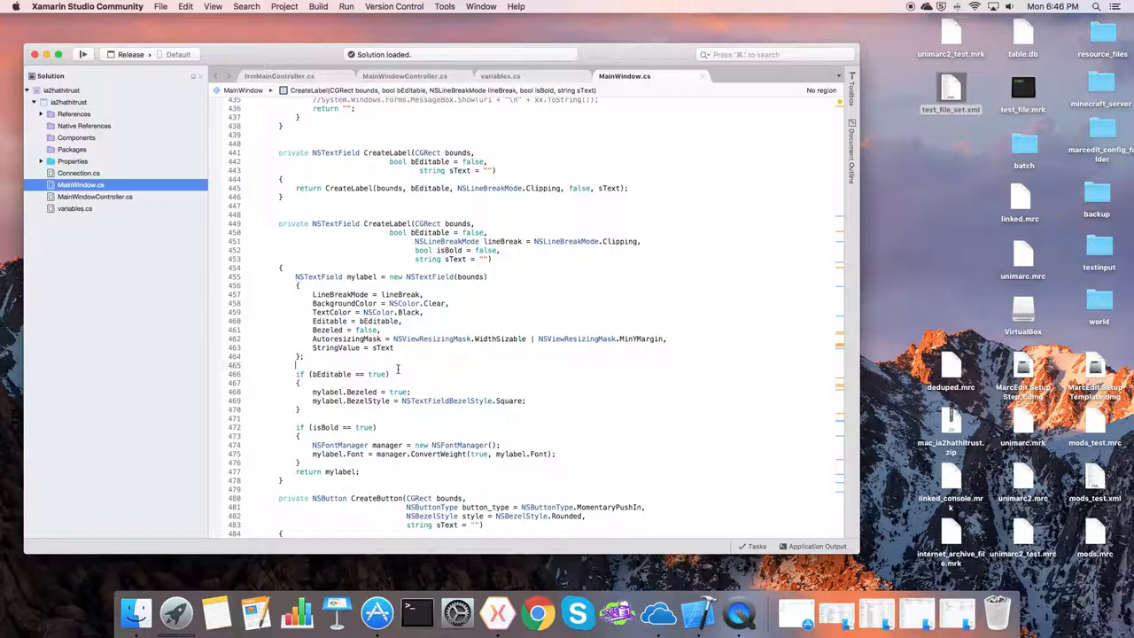
pyautogui.scroll(-3)
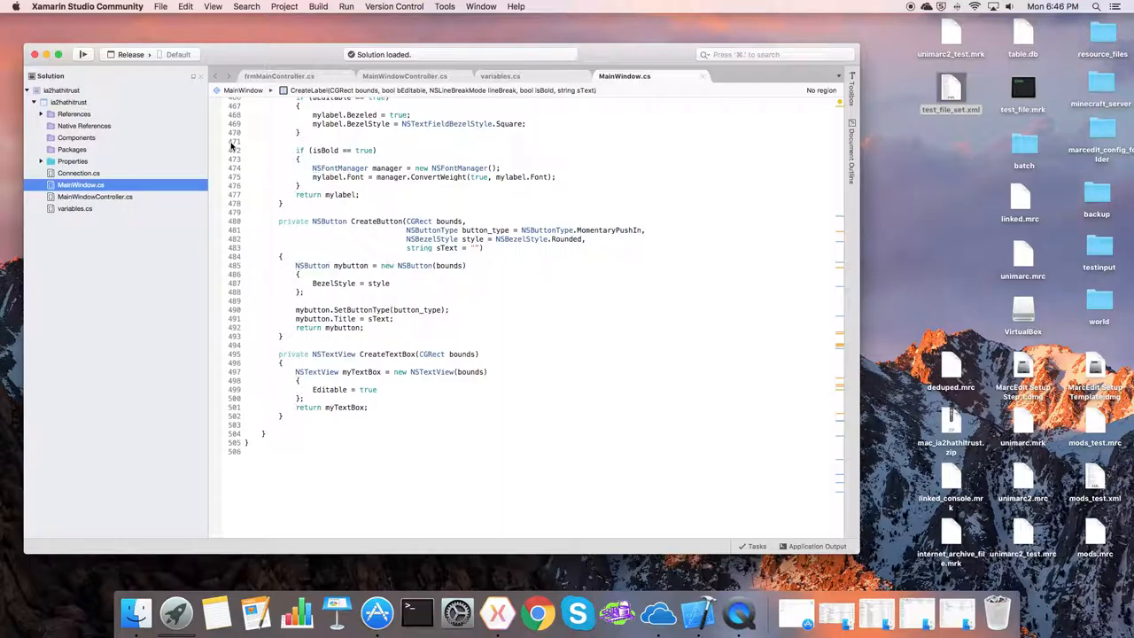
# - Leave Xamarin Studio for the Finder desktop showing test_file_set.xml
pyautogui.click(46, 53)
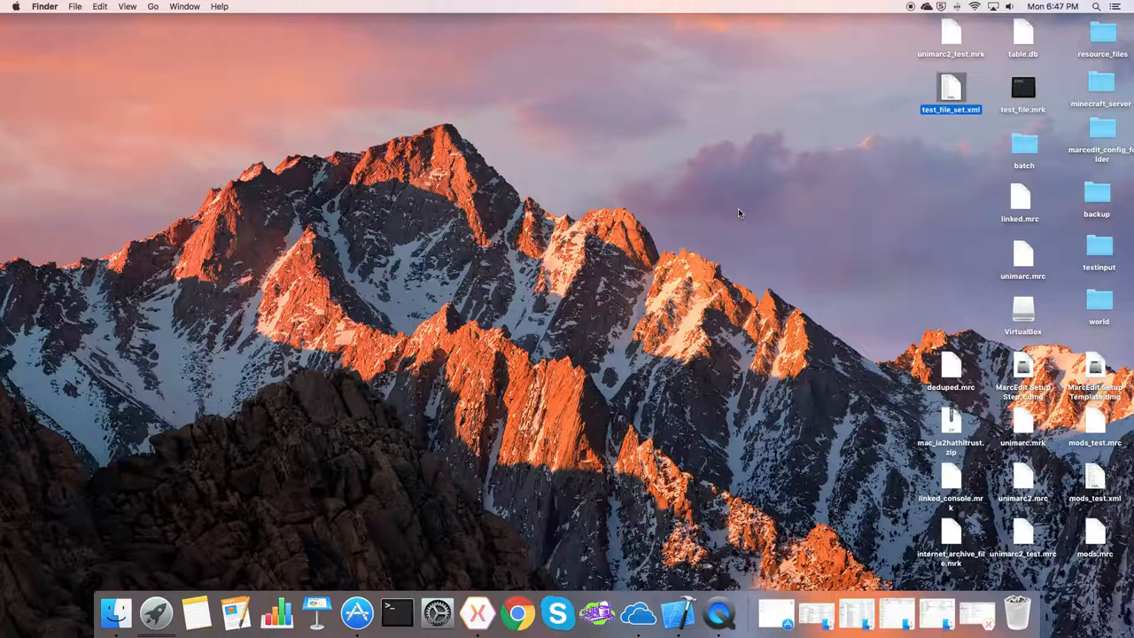
pyautogui.moveTo(744, 159)
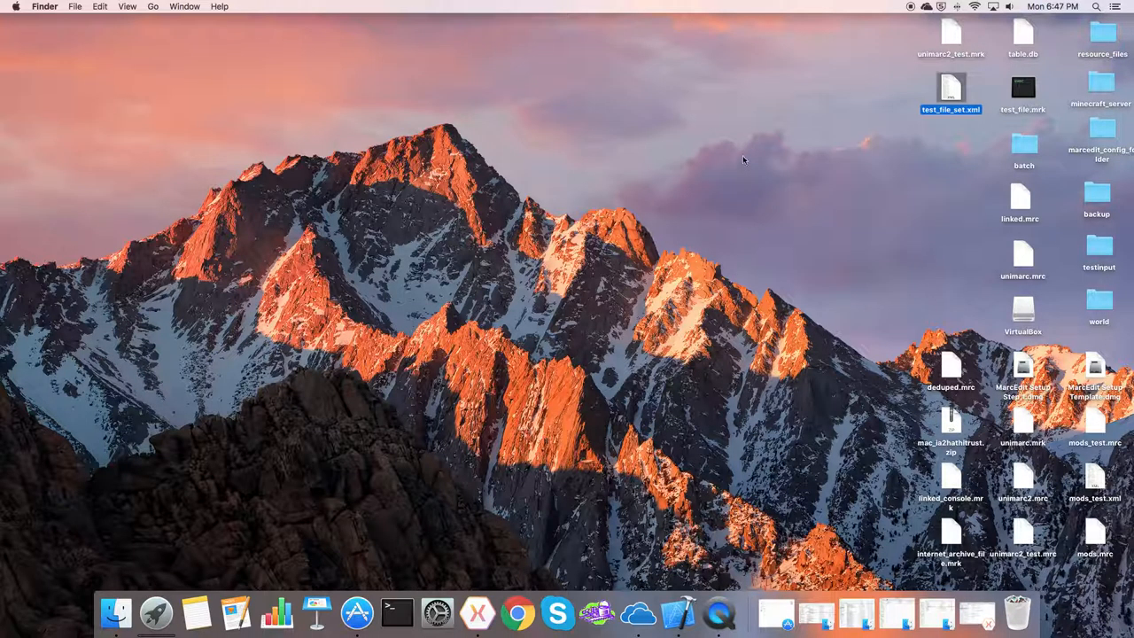
pyautogui.moveTo(901, 53)
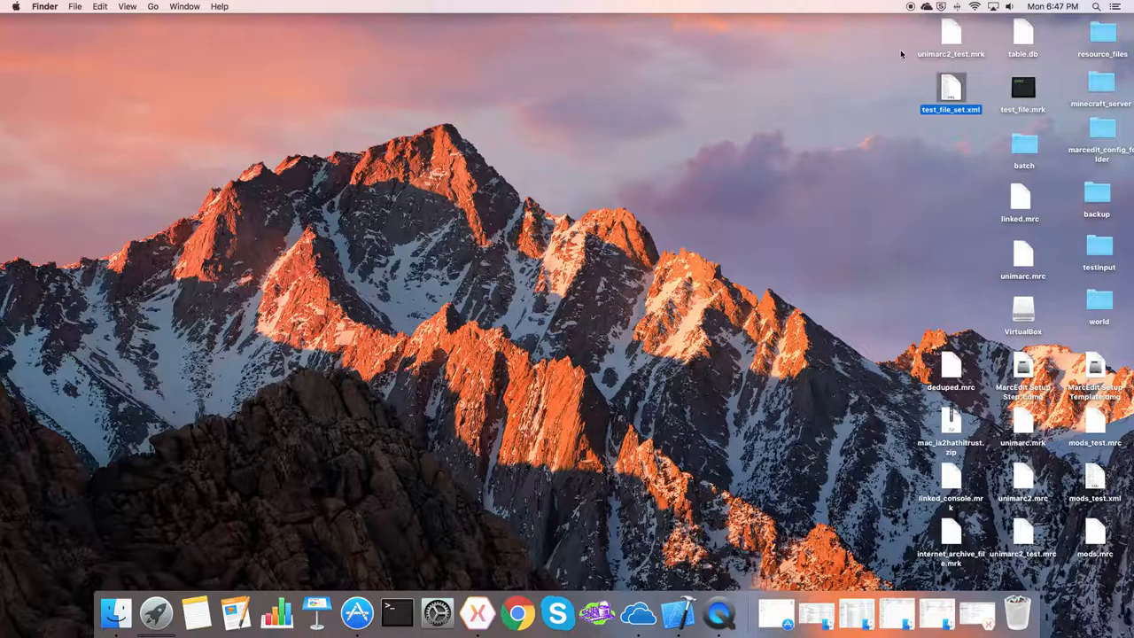
pyautogui.moveTo(911, 32)
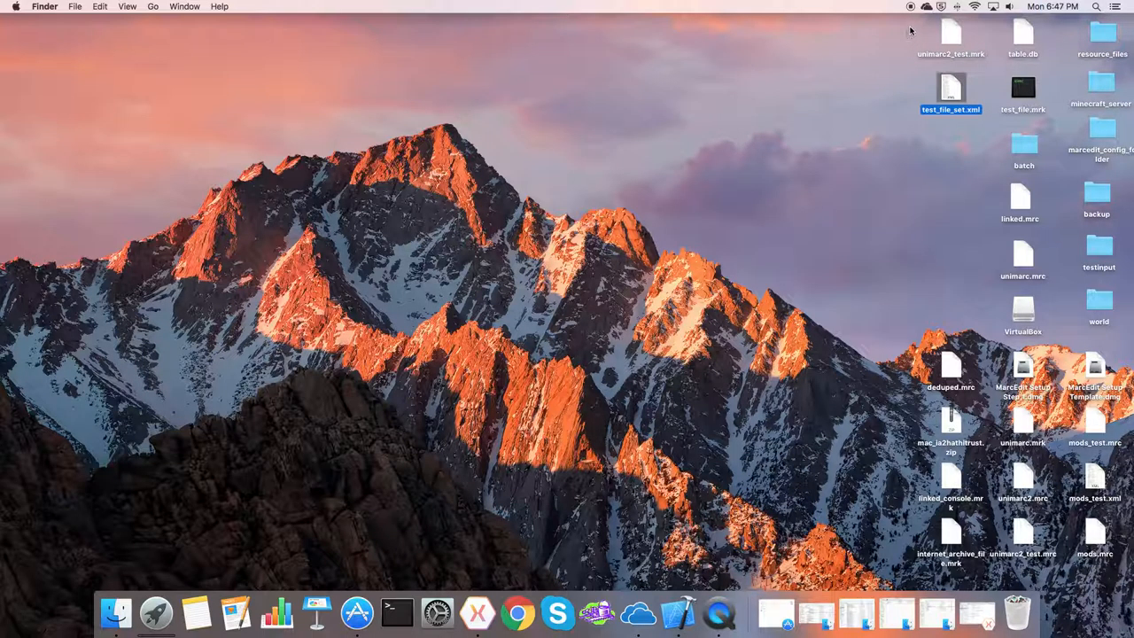